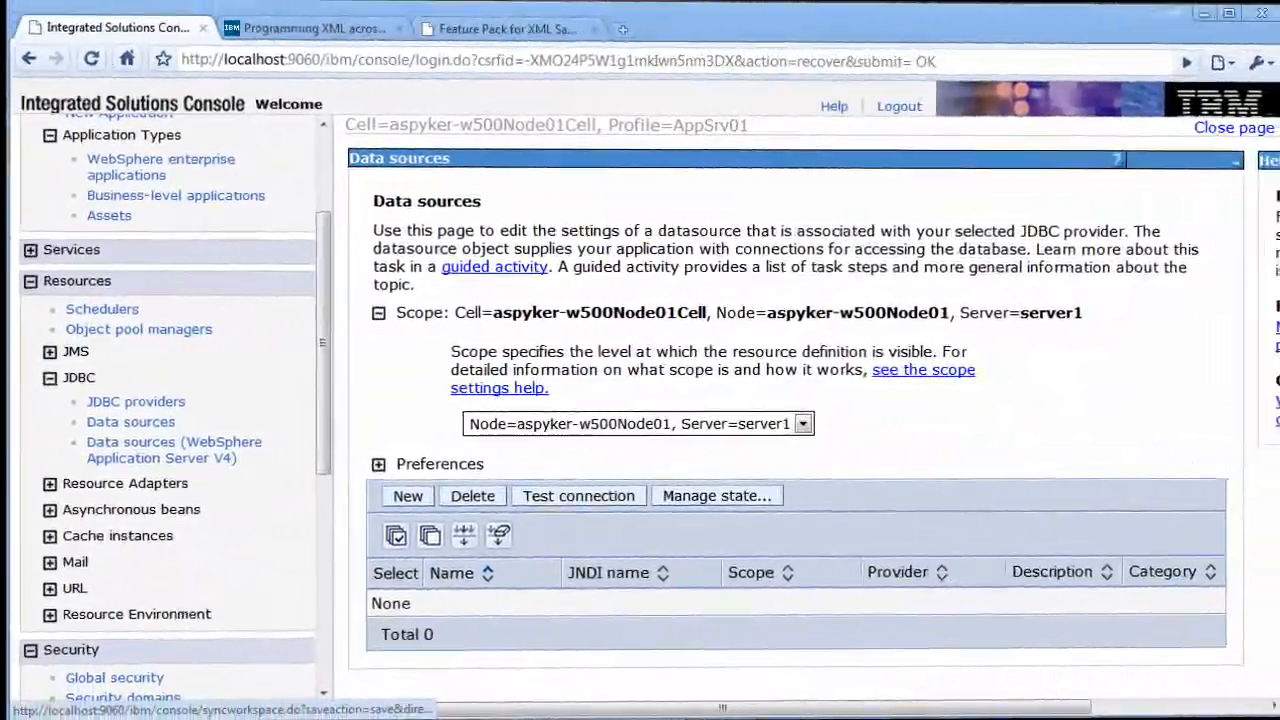
Create a Derby JDBC Provider 40 using the connection pool data source implementation.
{"action": "left_click", "coordinate": [135, 401]}
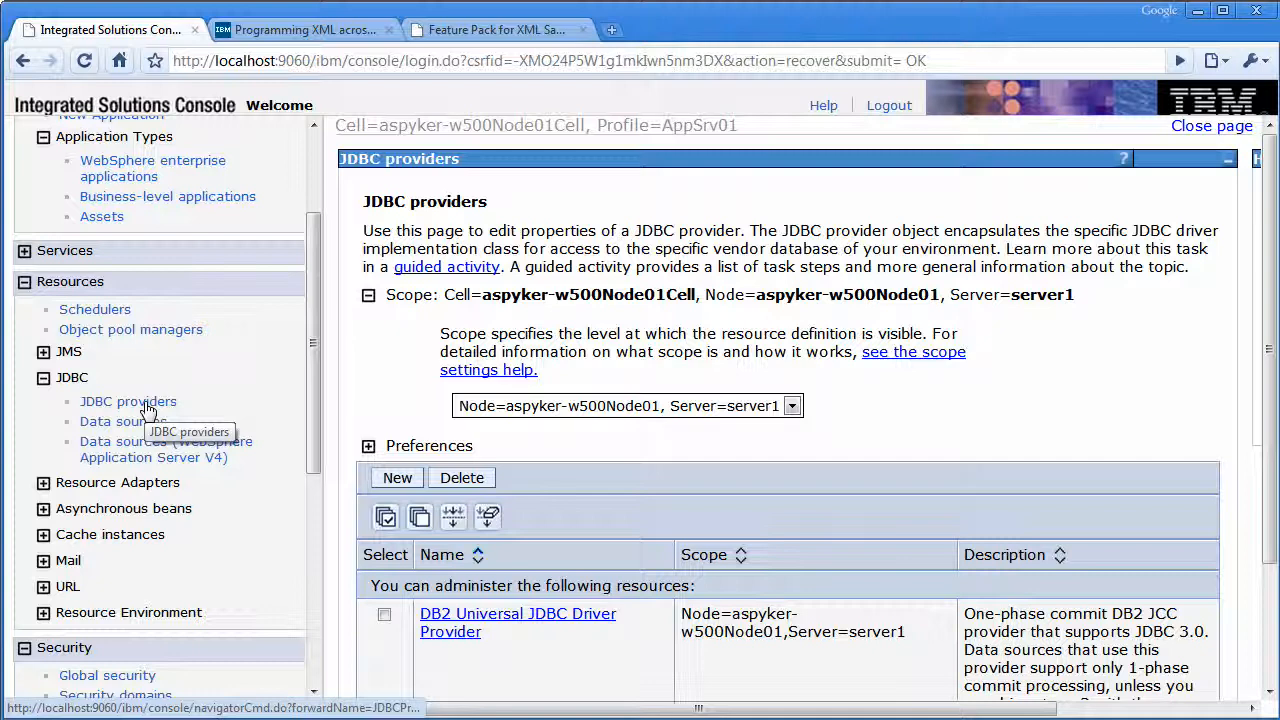
{"action": "left_click", "coordinate": [397, 477]}
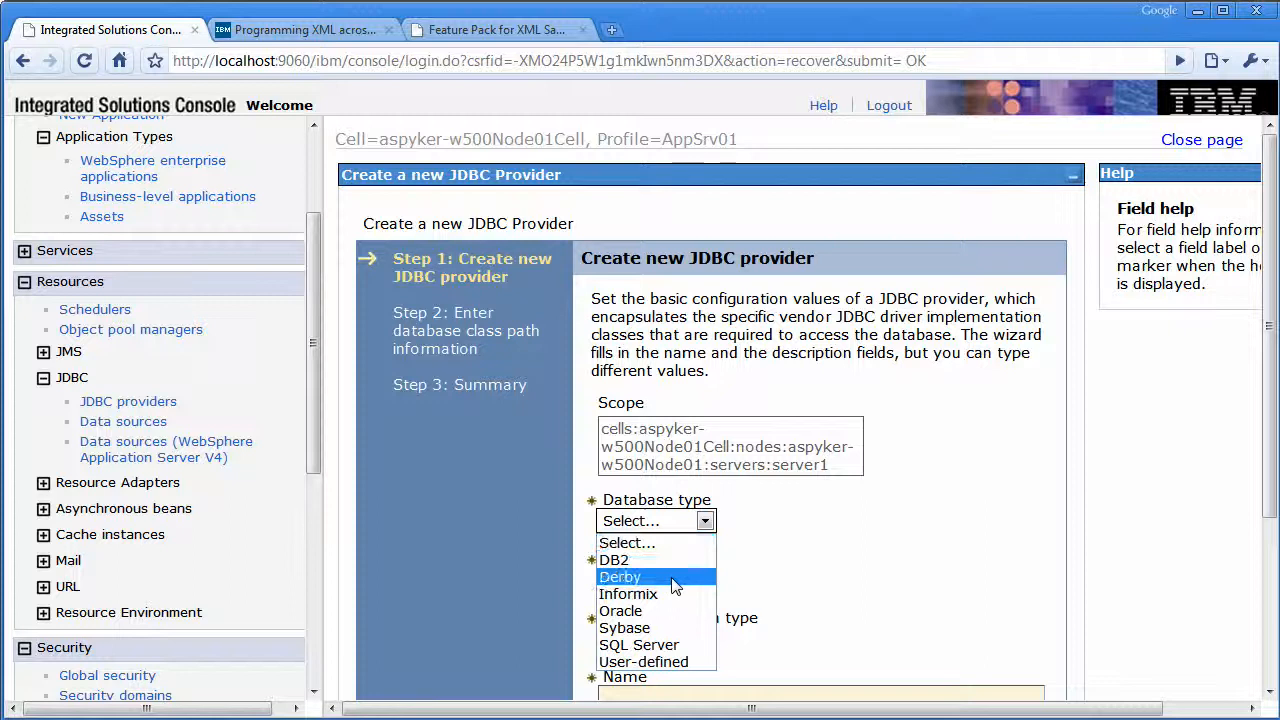
{"action": "left_click", "coordinate": [620, 576]}
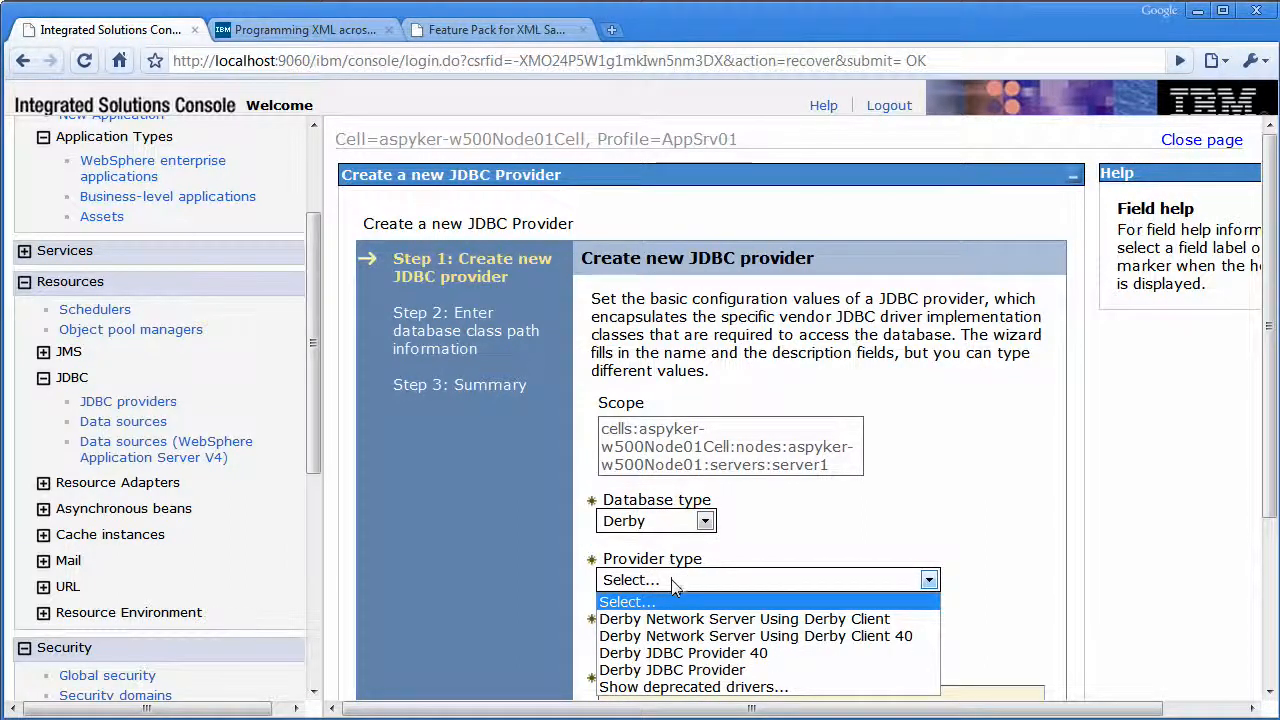
{"action": "left_click", "coordinate": [683, 652]}
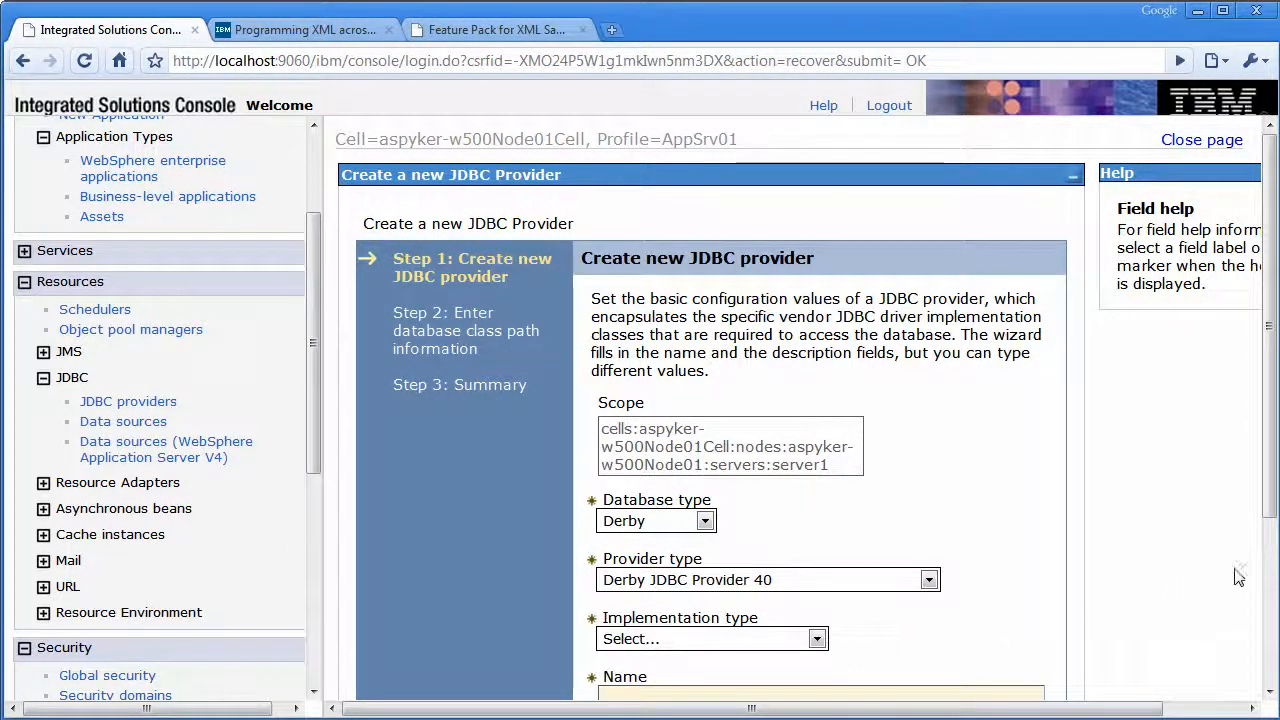
{"action": "left_click", "coordinate": [817, 510]}
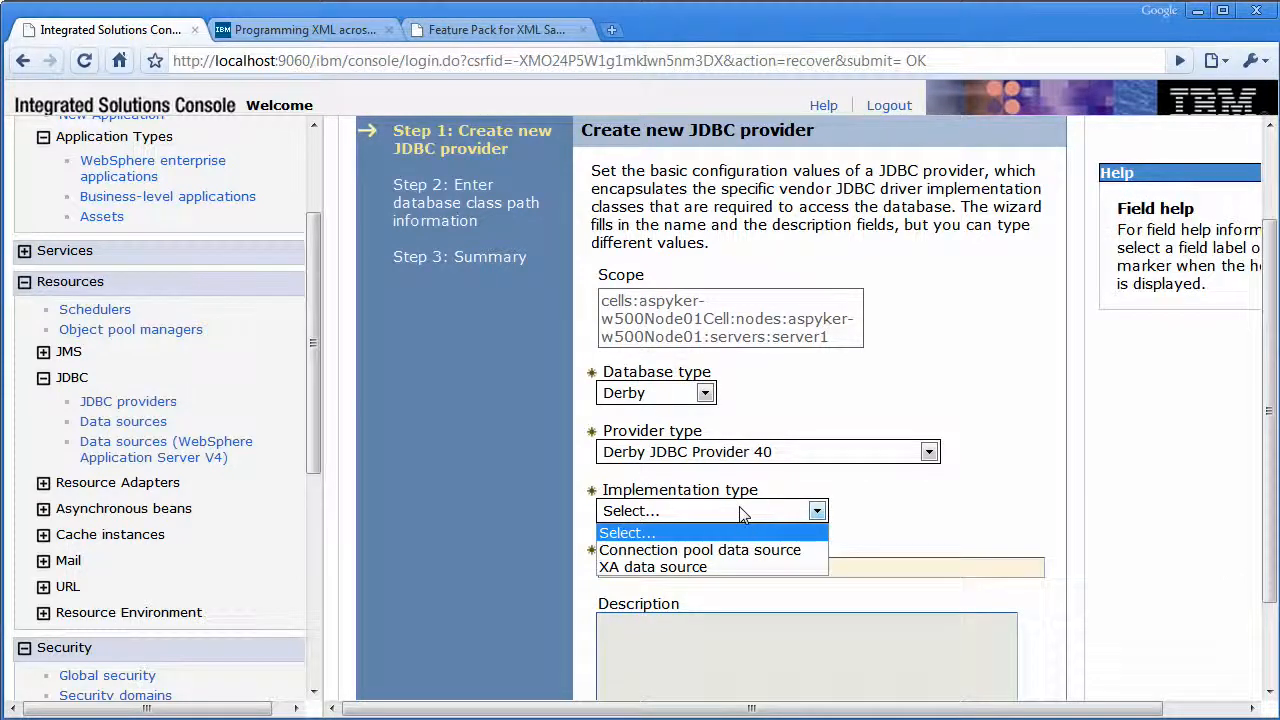
{"action": "left_click", "coordinate": [699, 549]}
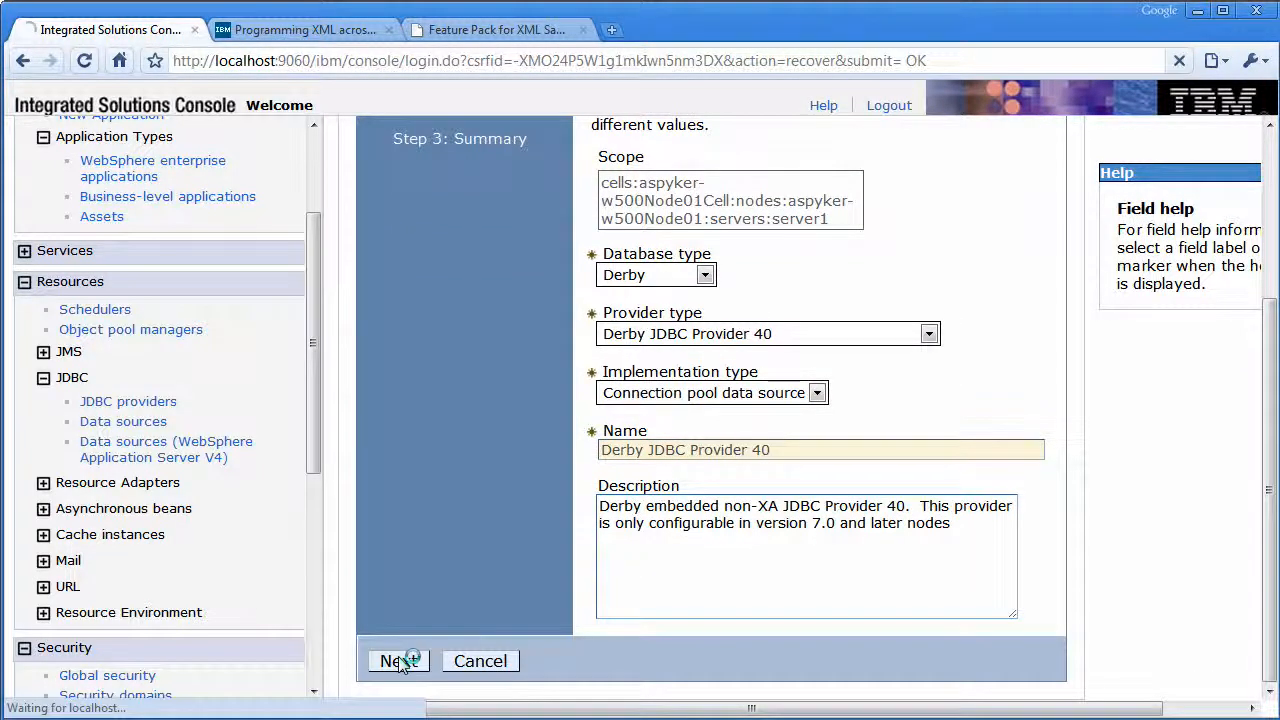
{"action": "left_click", "coordinate": [398, 660]}
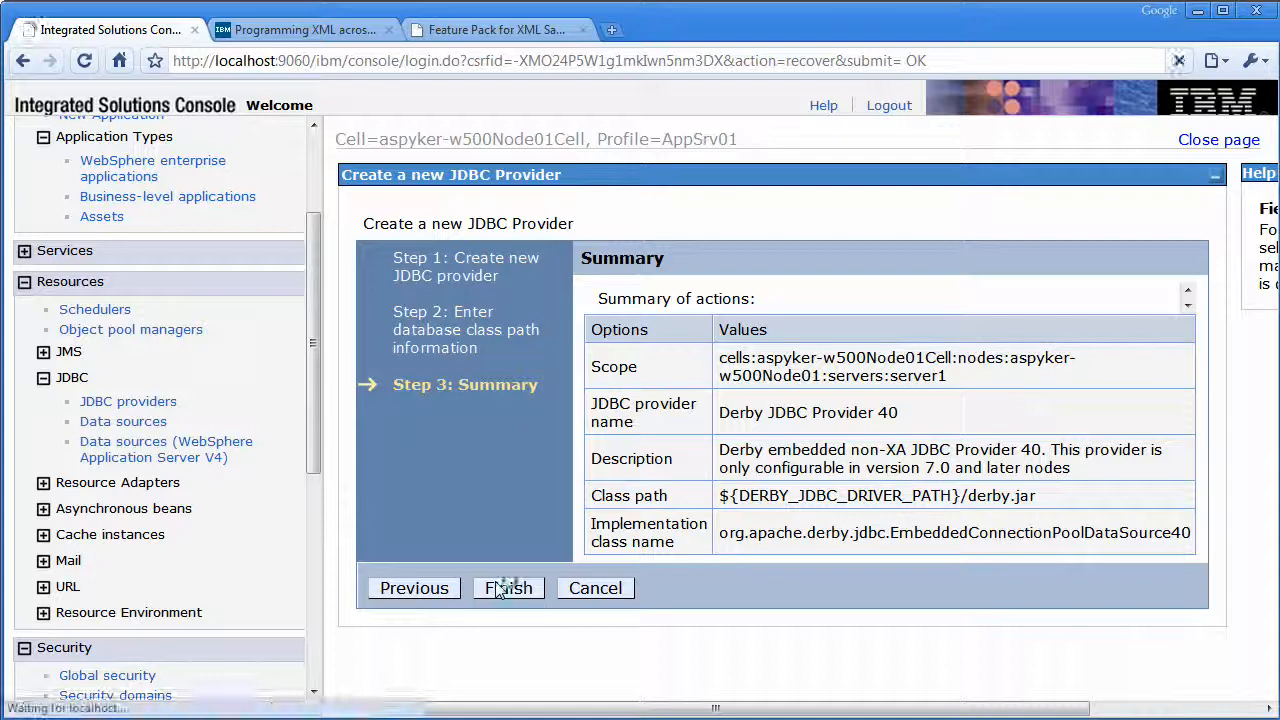
{"action": "left_click", "coordinate": [508, 588]}
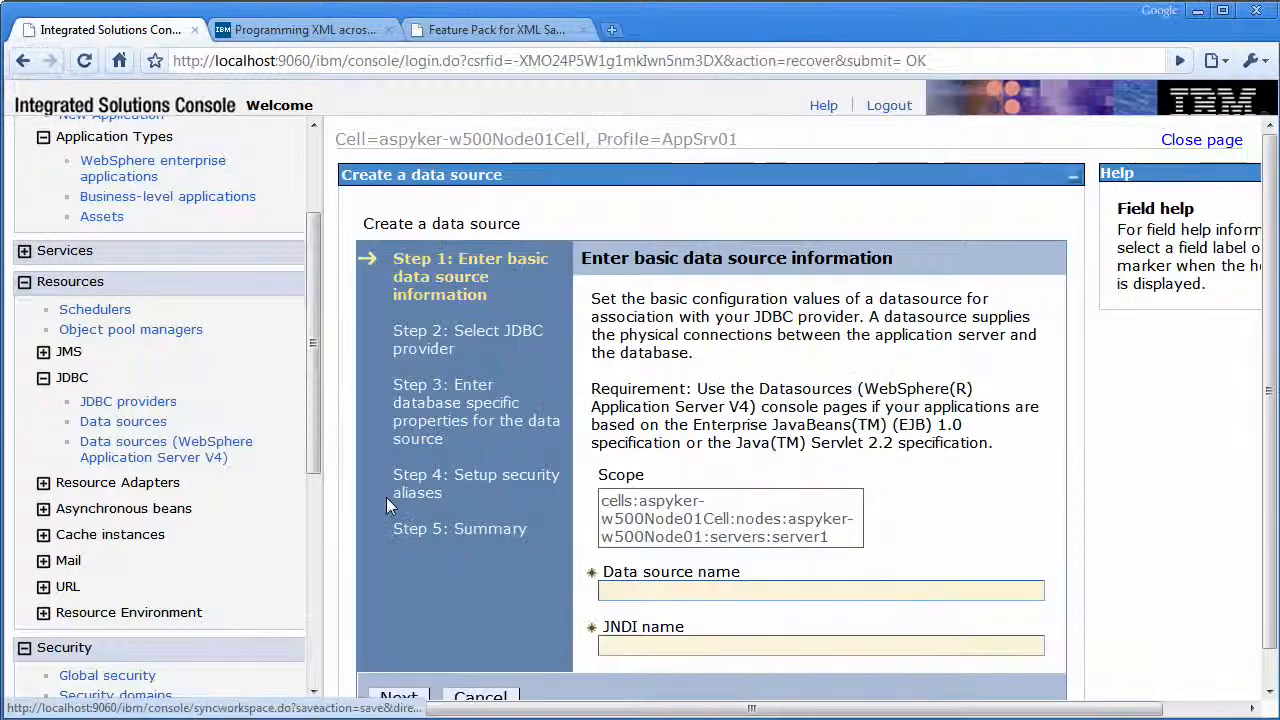
Name the new data source XMLDataSource and attach it to Derby JDBC Provider 40.
{"action": "type", "text": "XMLDataSource"}
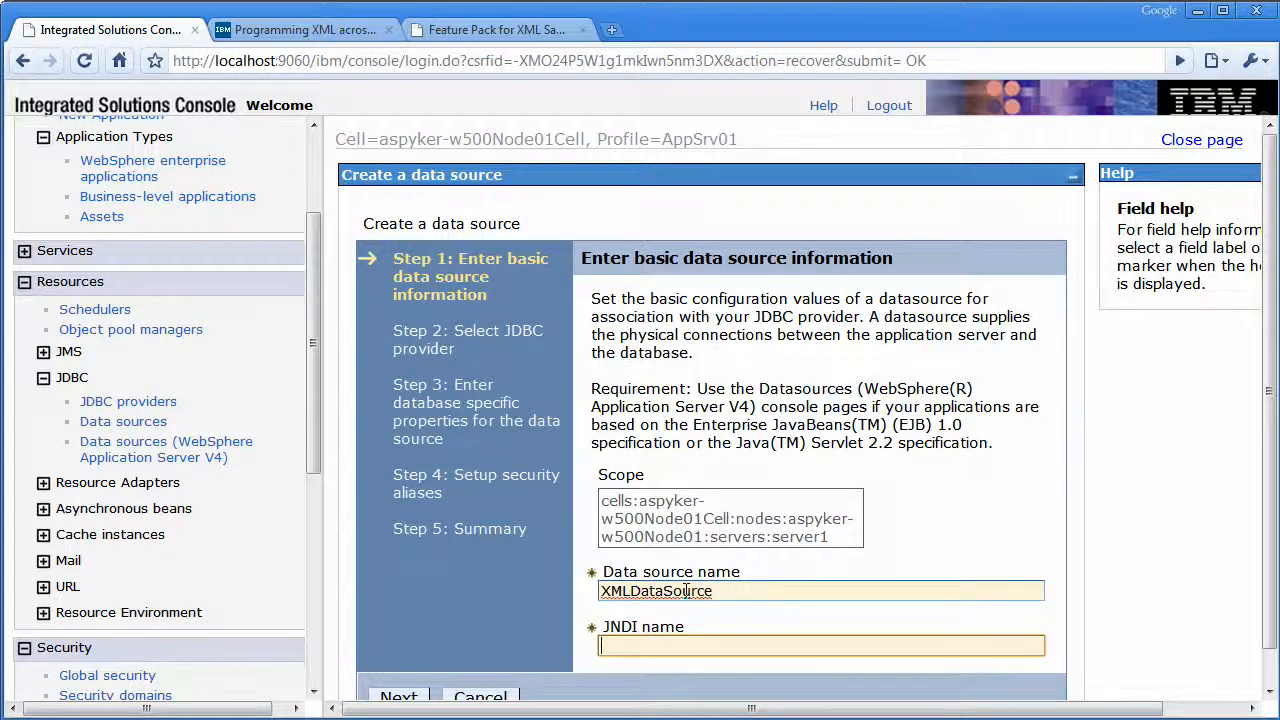
{"action": "type", "text": "XMLDataSource"}
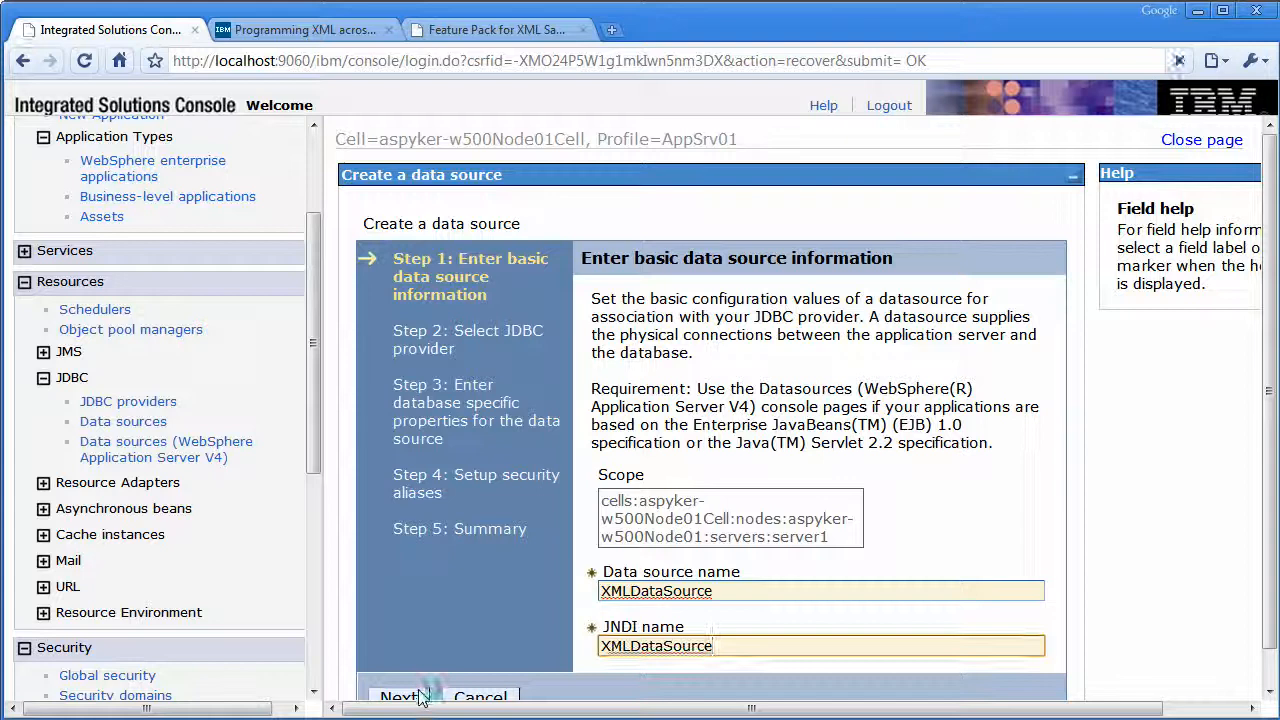
{"action": "left_click", "coordinate": [399, 696]}
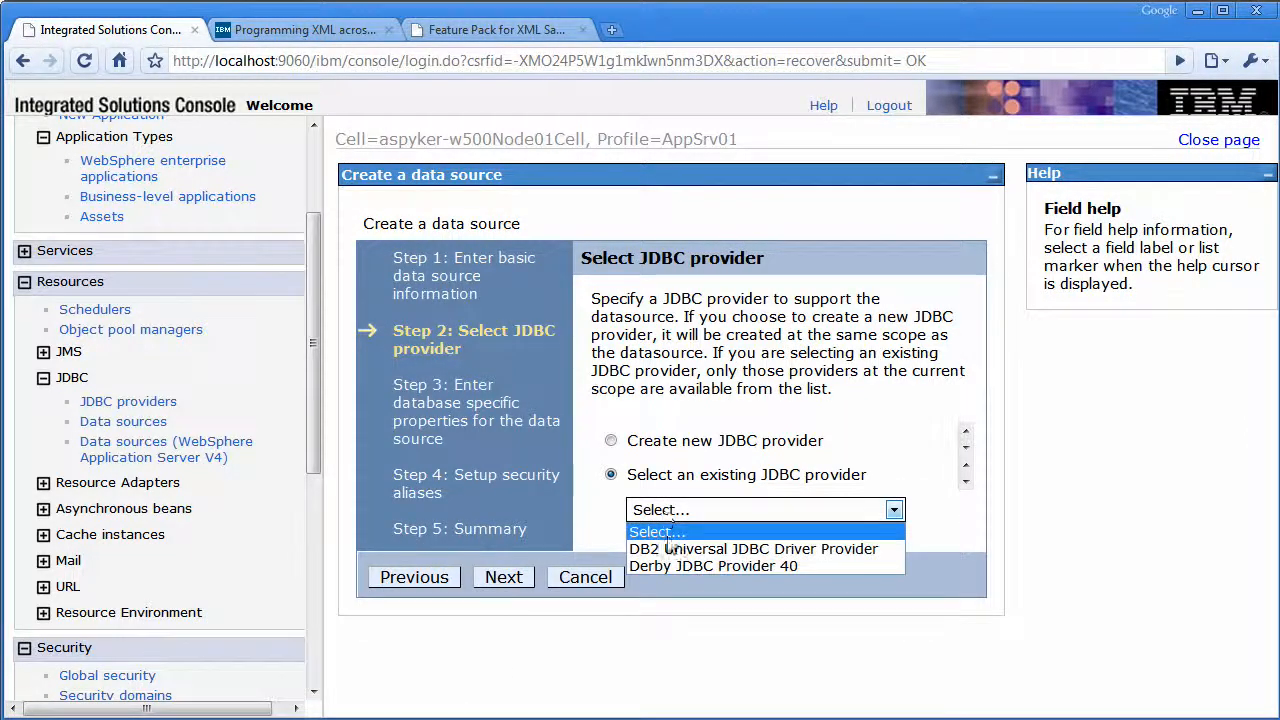
{"action": "left_click", "coordinate": [713, 566]}
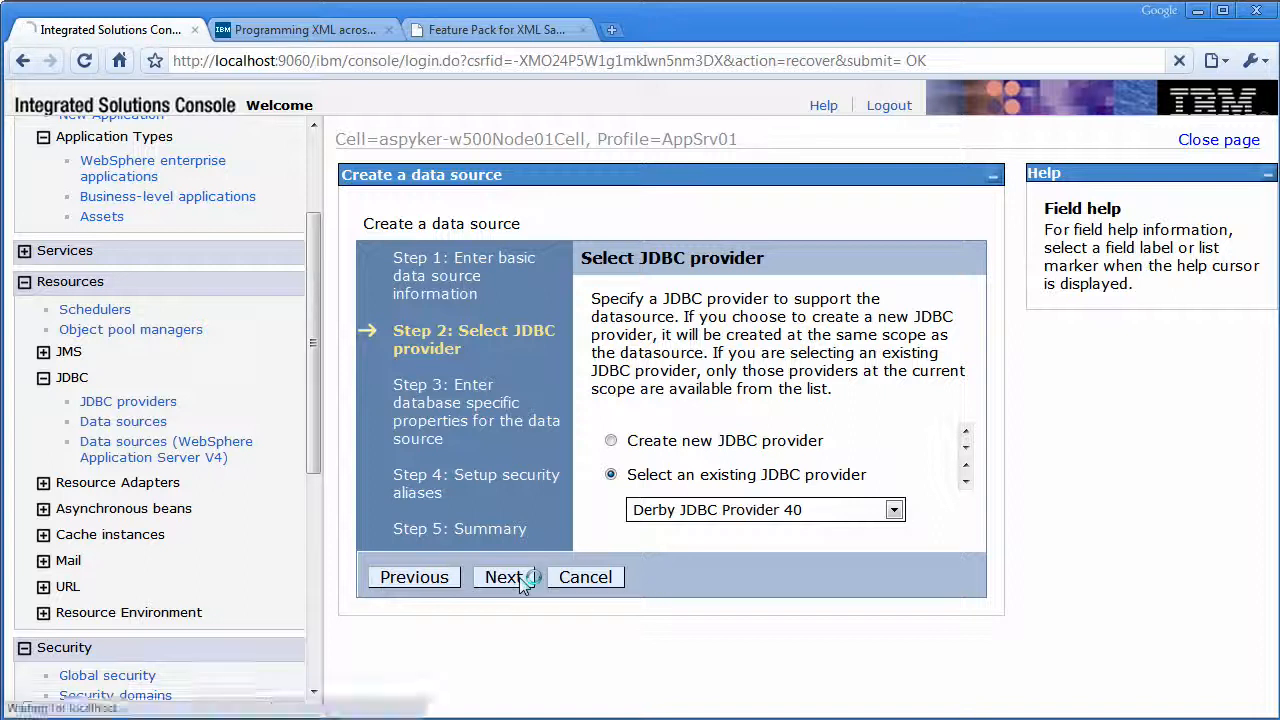
{"action": "left_click", "coordinate": [503, 577]}
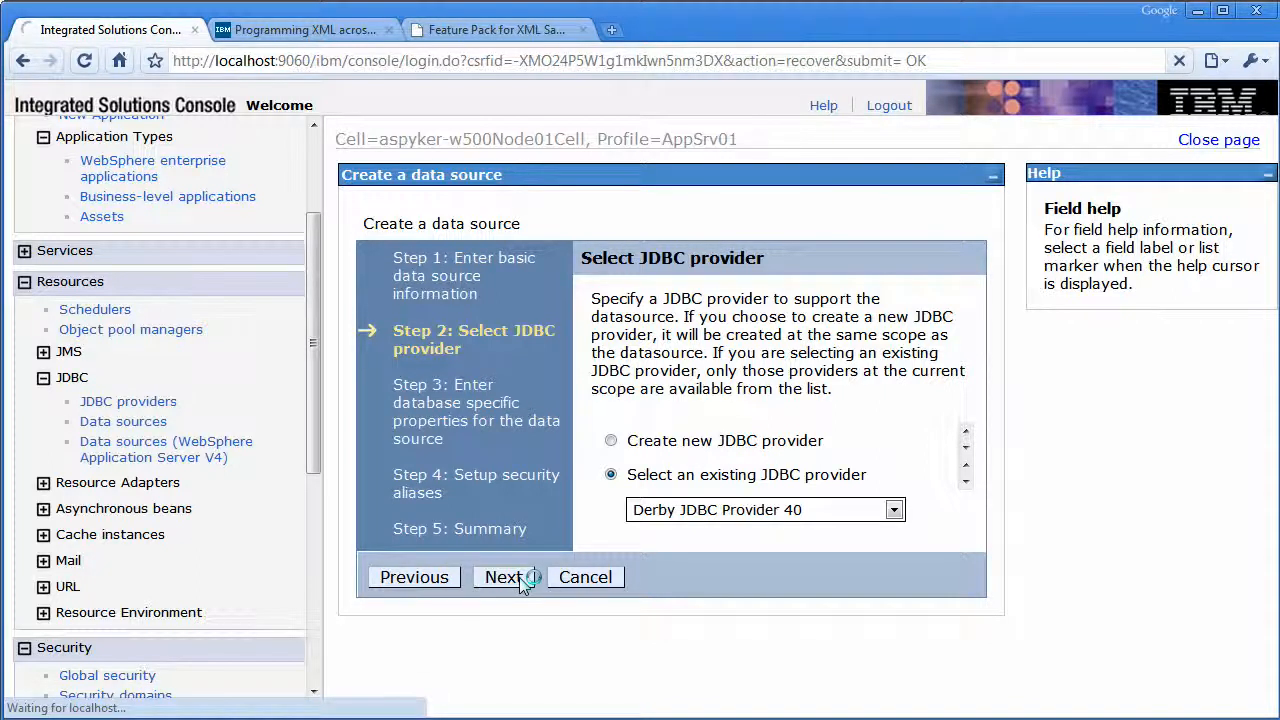
Set the database name to TEST and finish the data source wizard.
{"action": "left_click", "coordinate": [503, 577]}
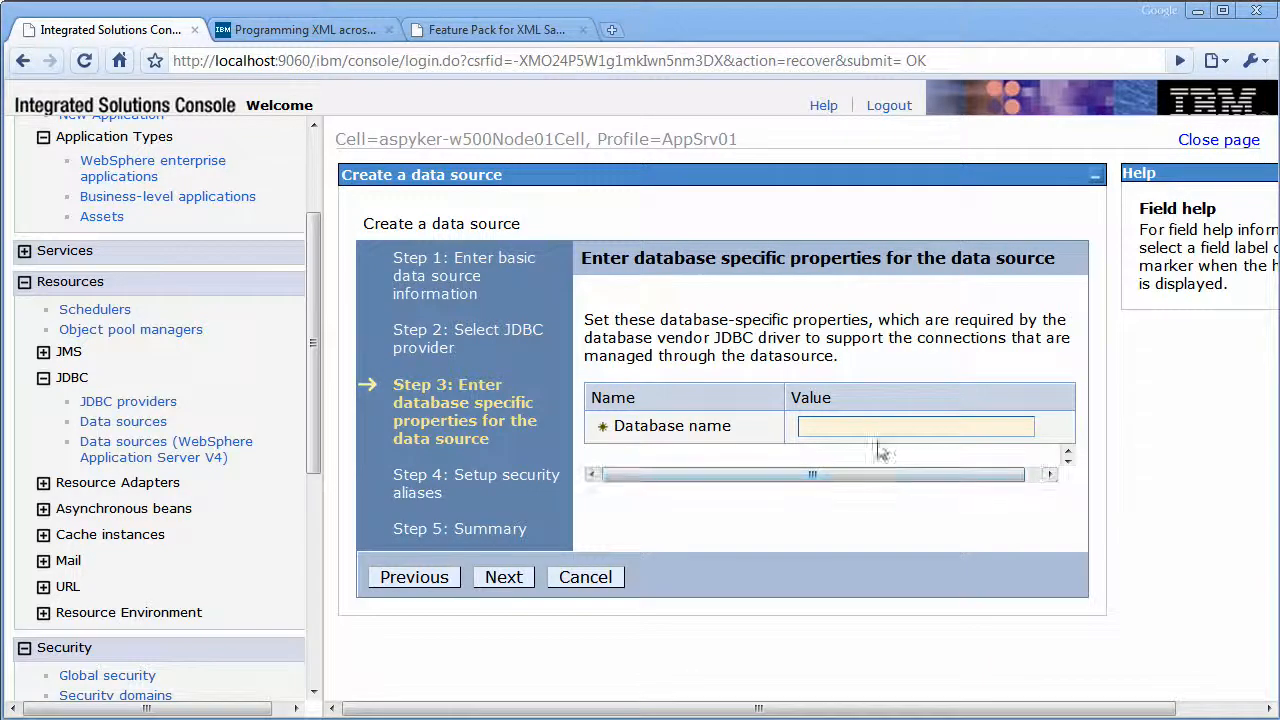
{"action": "type", "text": "TEST"}
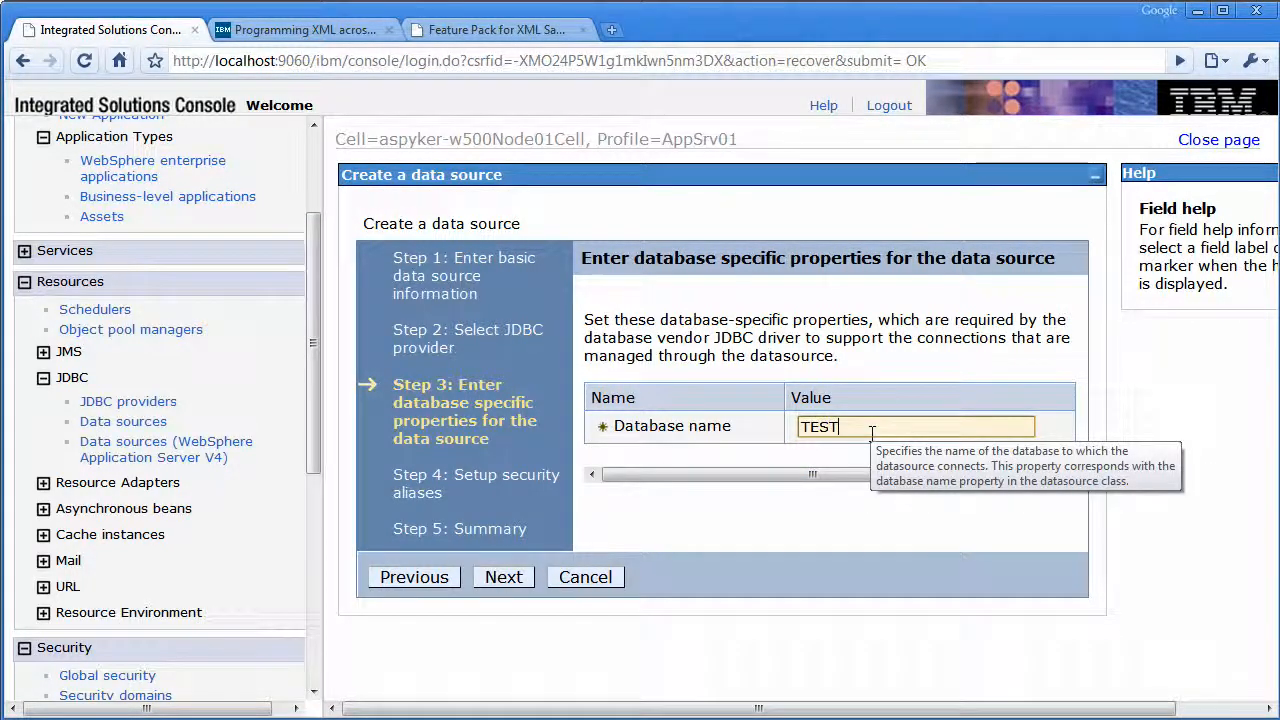
{"action": "left_click", "coordinate": [503, 577]}
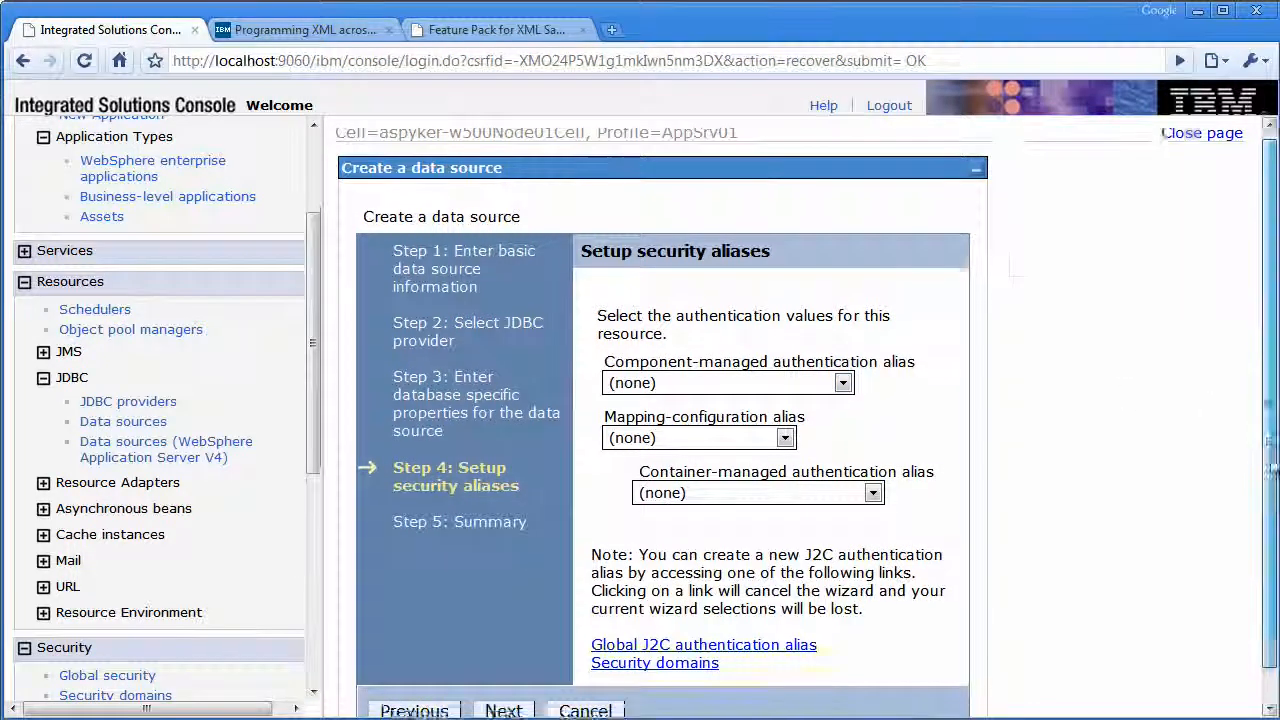
{"action": "left_click", "coordinate": [503, 710]}
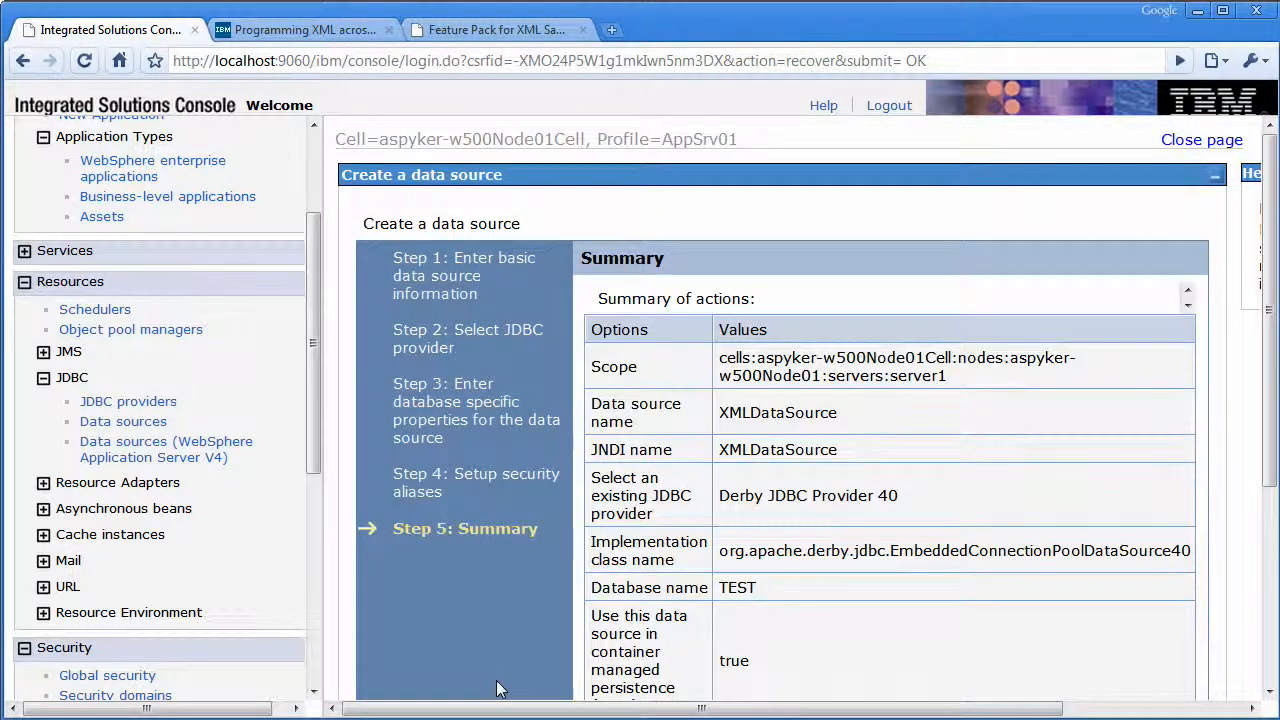
{"action": "scroll", "scroll_direction": "down", "scroll_amount": 3}
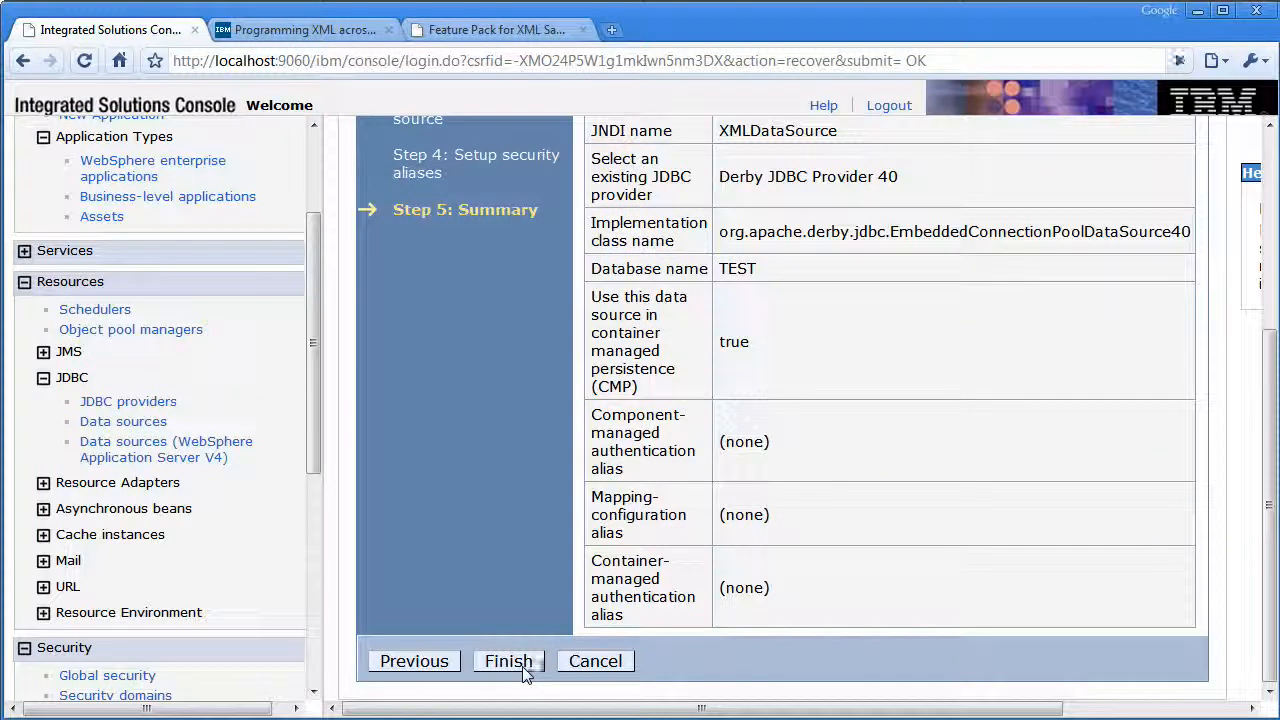
{"action": "left_click", "coordinate": [508, 661]}
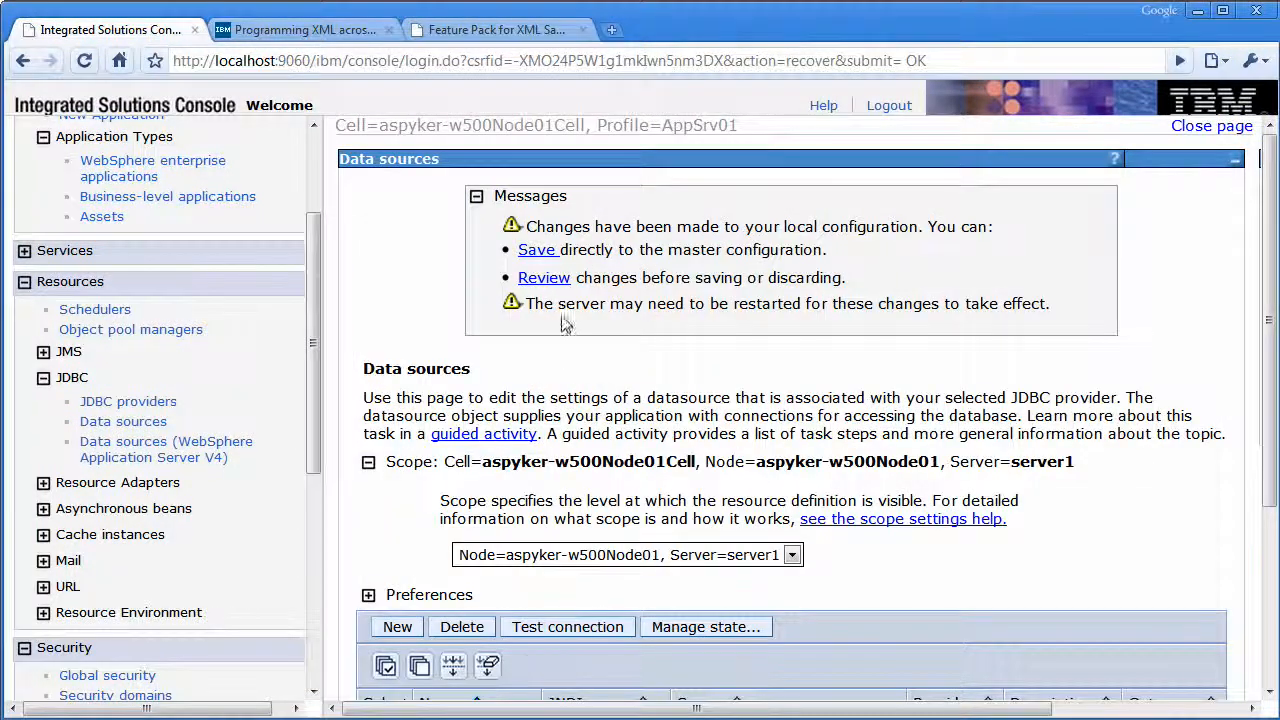
{"action": "mouse_move", "coordinate": [536, 250]}
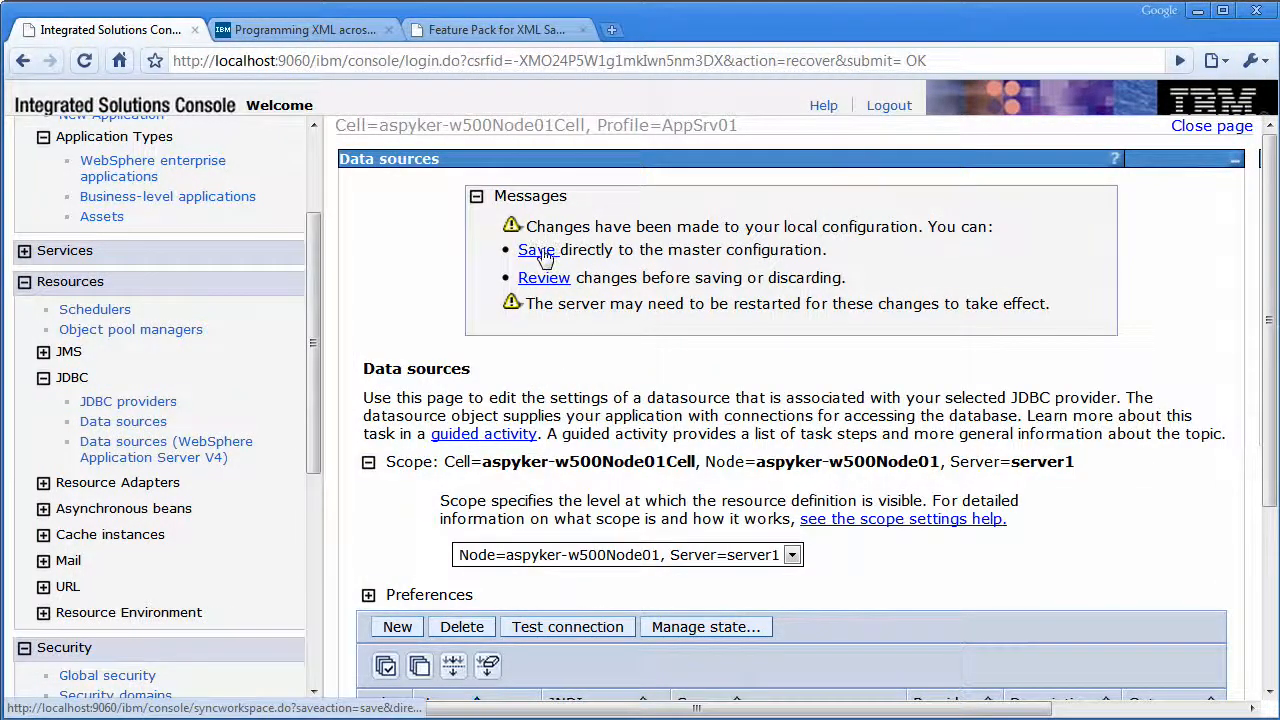
Save the new XMLDataSource to the master configuration via the Messages box.
{"action": "left_click", "coordinate": [536, 249]}
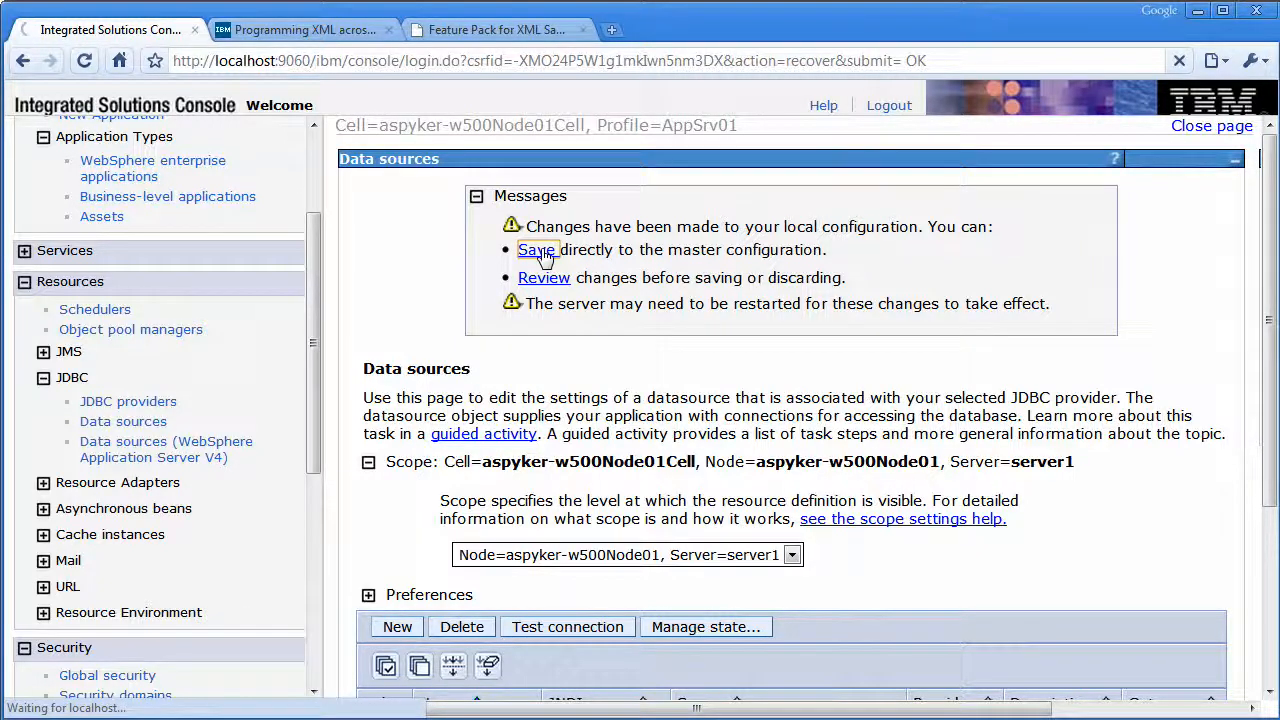
{"action": "left_click", "coordinate": [537, 249]}
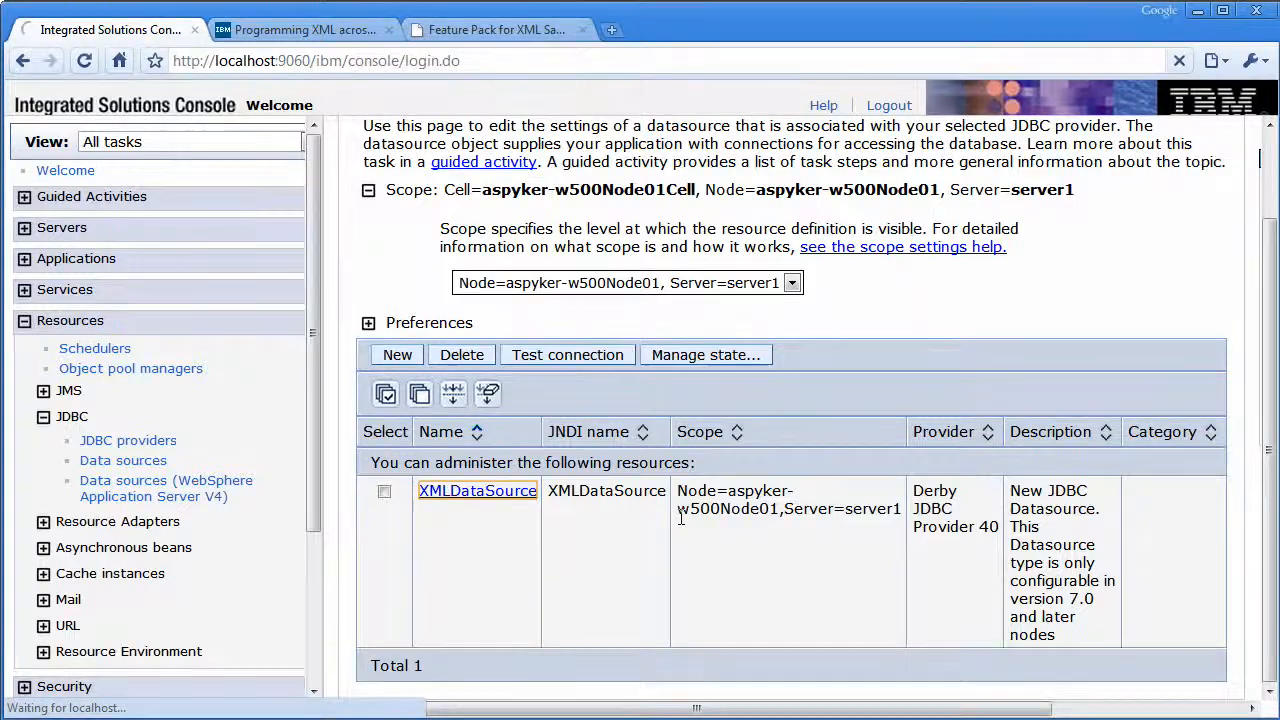
Change XMLDataSource's database name to TEST;create=true and confirm the settings.
{"action": "left_click", "coordinate": [477, 490]}
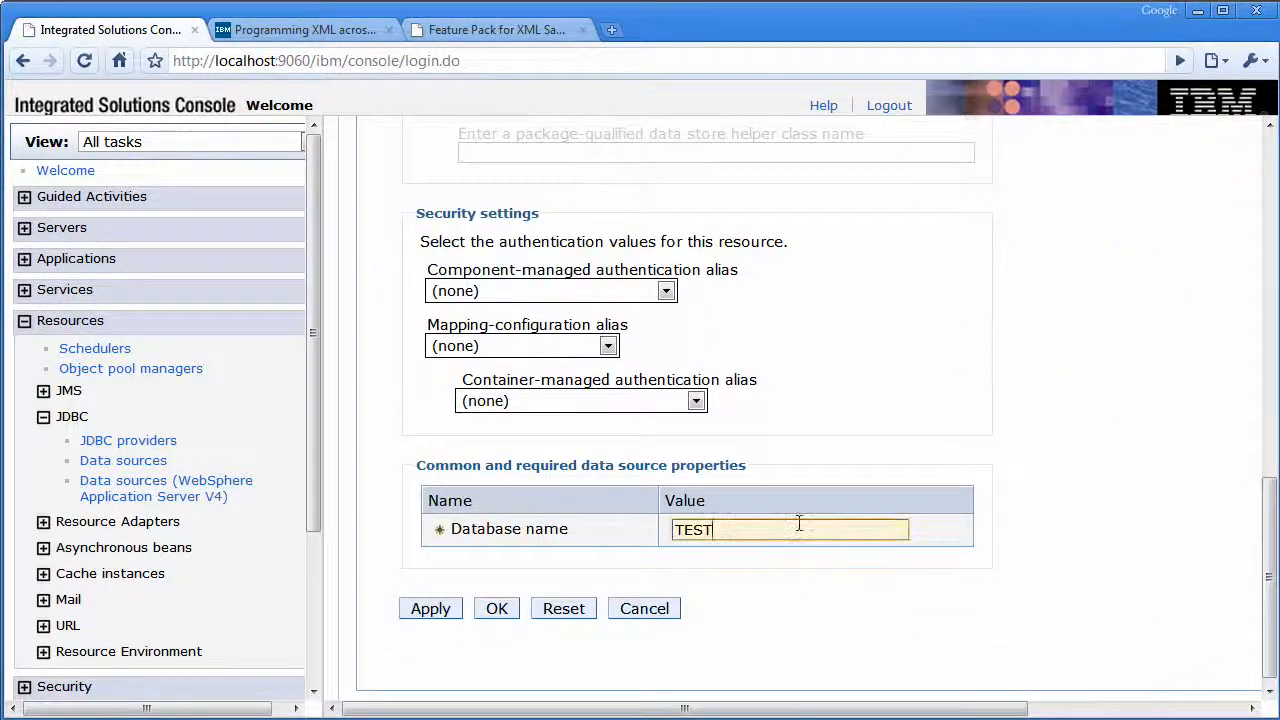
{"action": "type", "text": ";c"}
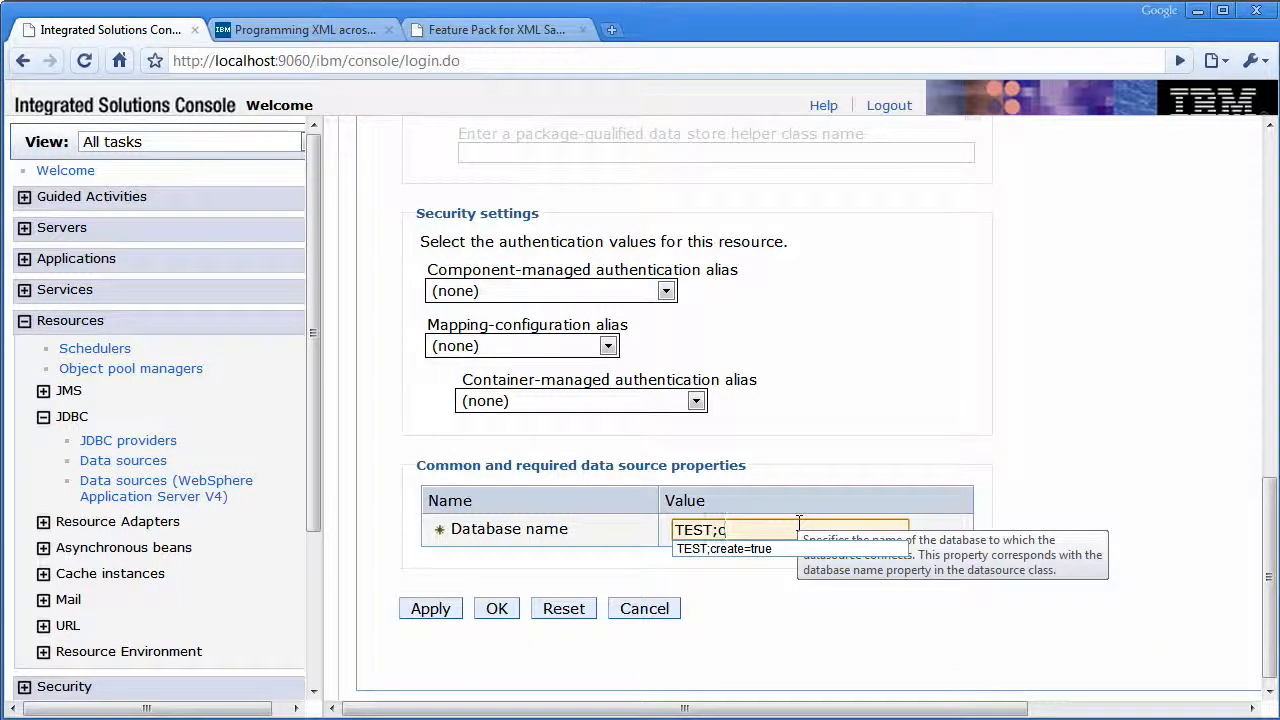
{"action": "left_click", "coordinate": [723, 548]}
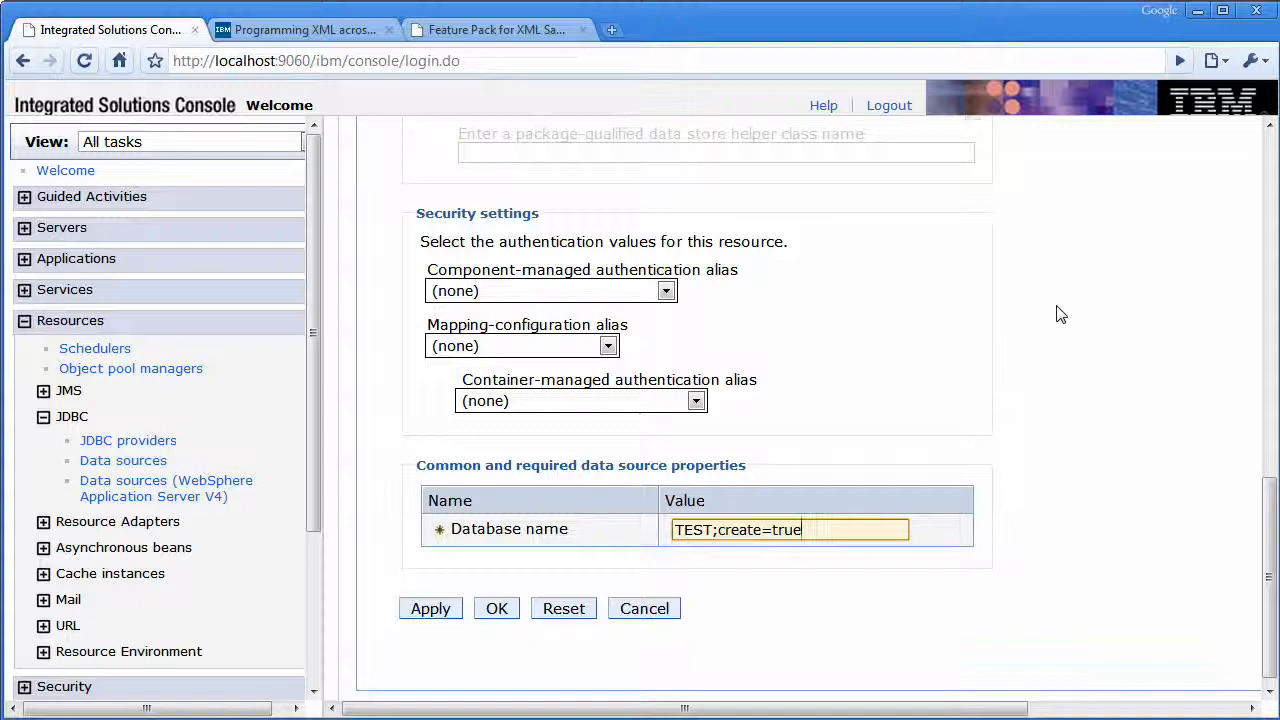
{"action": "left_click", "coordinate": [496, 608]}
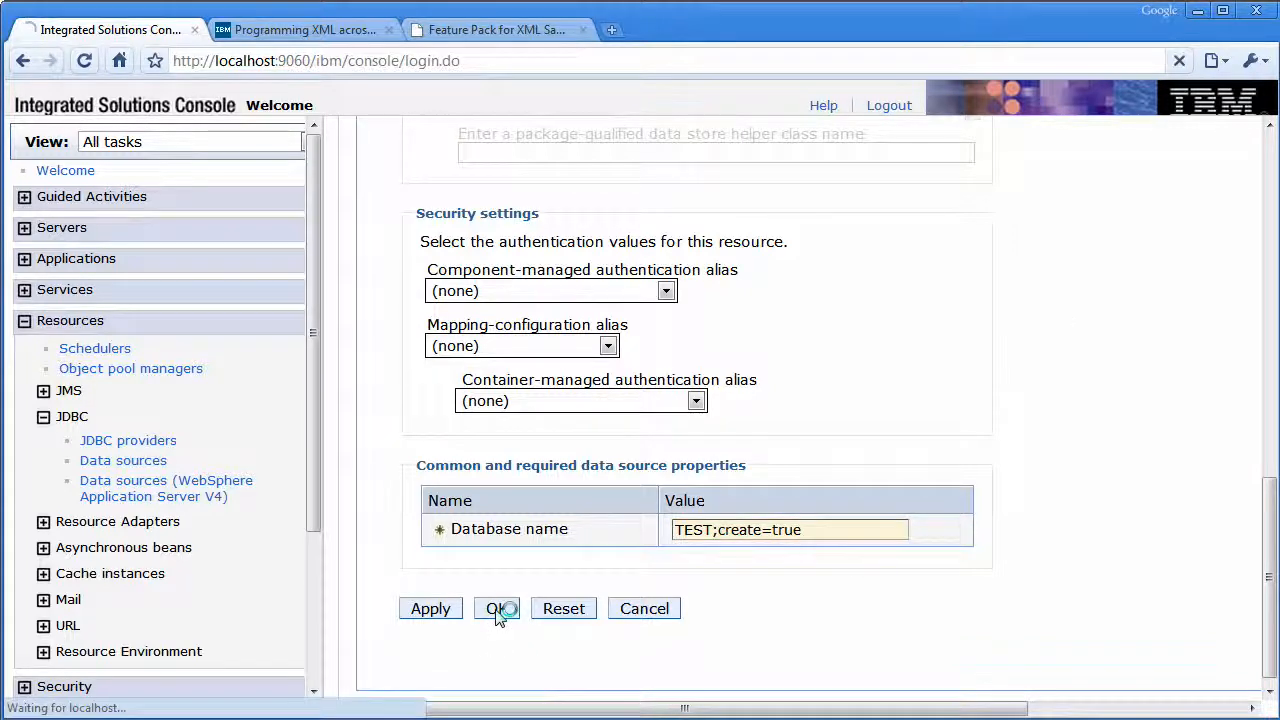
{"action": "left_click", "coordinate": [496, 608]}
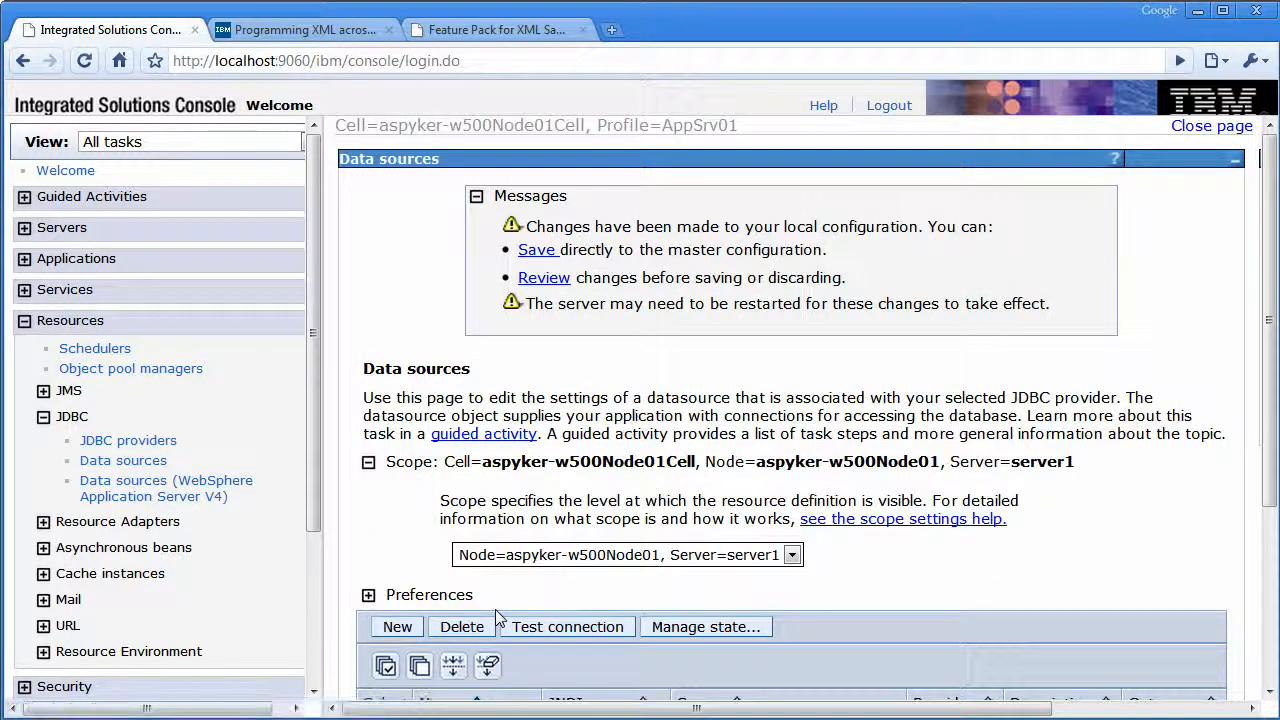
Save the database name change to the master configuration.
{"action": "left_click", "coordinate": [537, 249]}
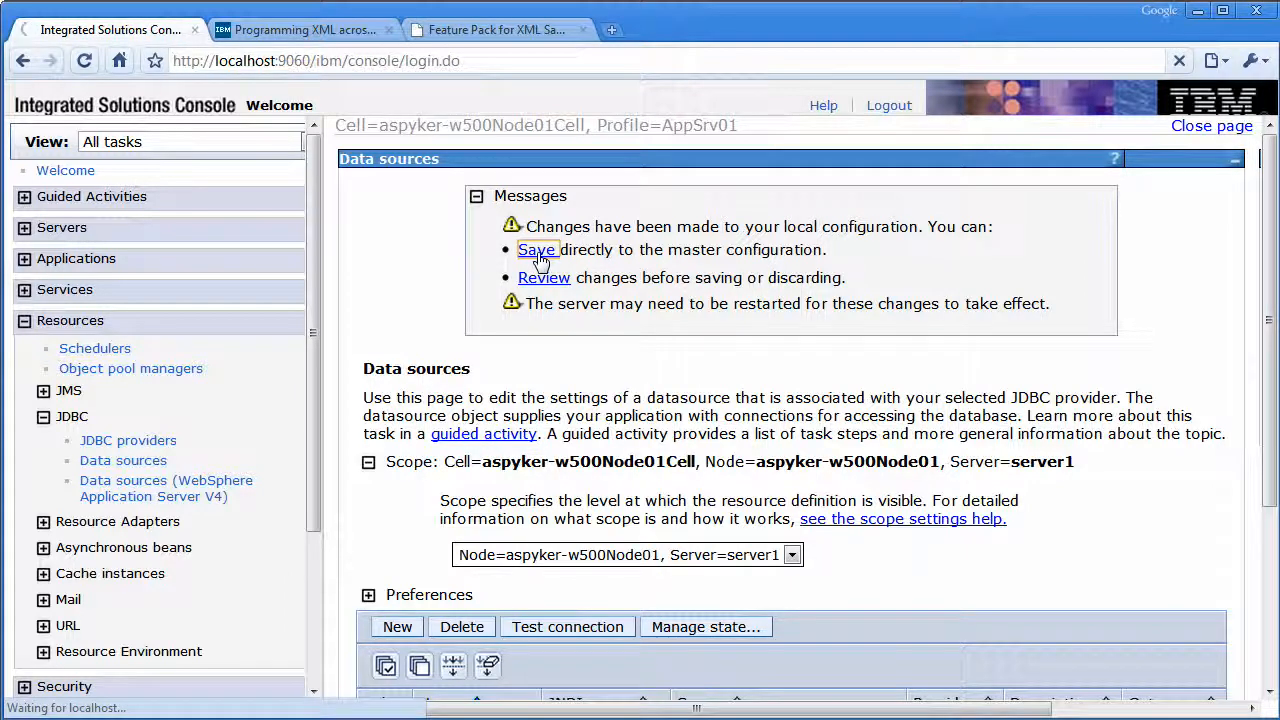
{"action": "left_click", "coordinate": [538, 249]}
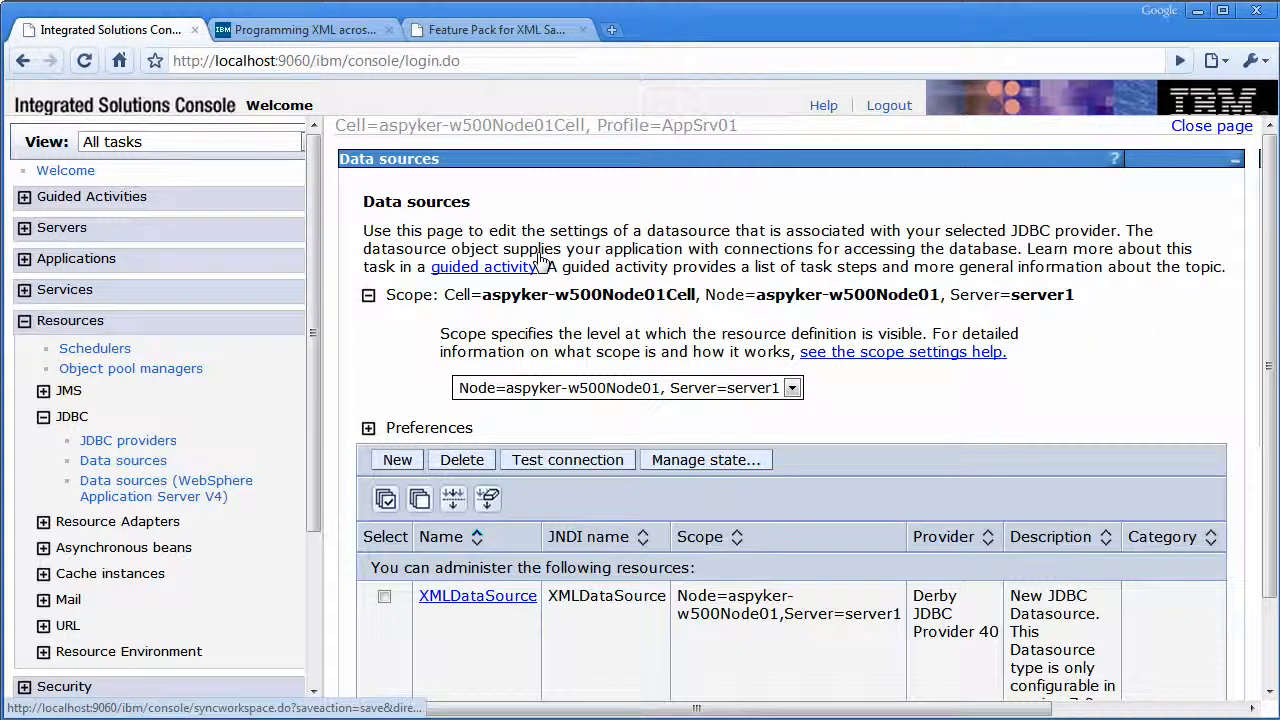
{"action": "scroll", "scroll_direction": "down", "scroll_amount": 3}
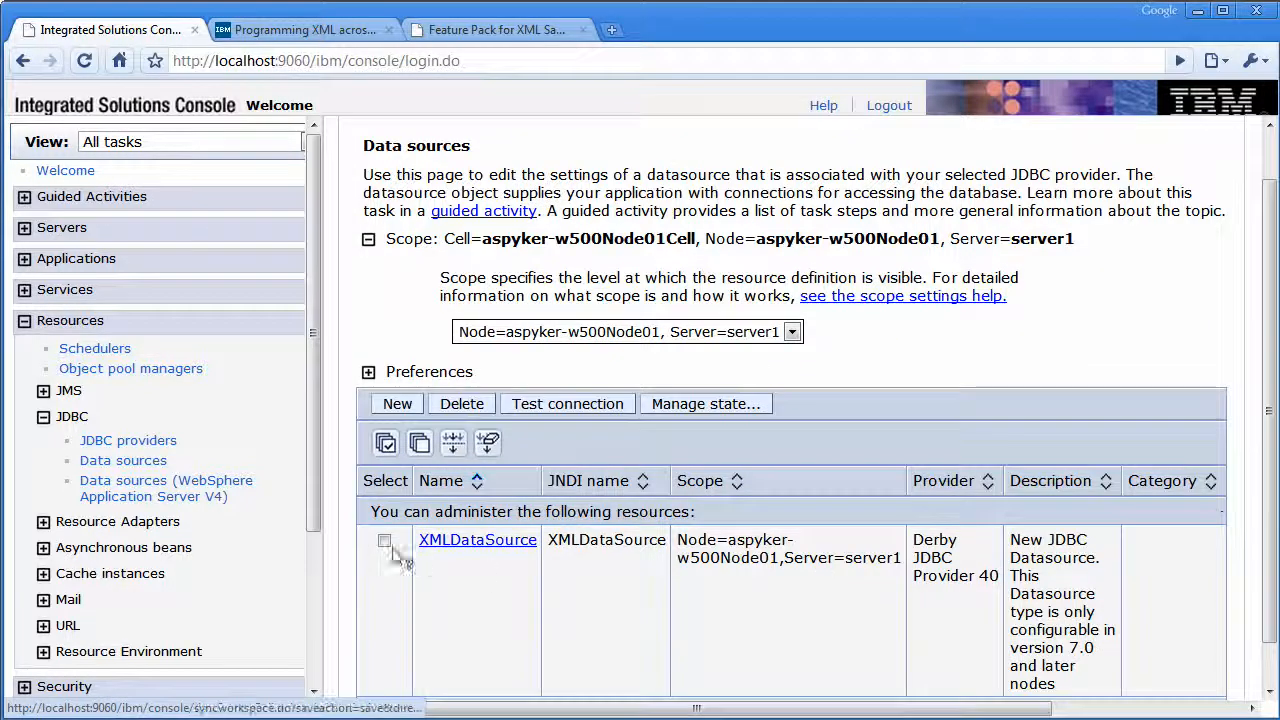
Select XMLDataSource and run Test connection until server1 reports success.
{"action": "left_click", "coordinate": [384, 540]}
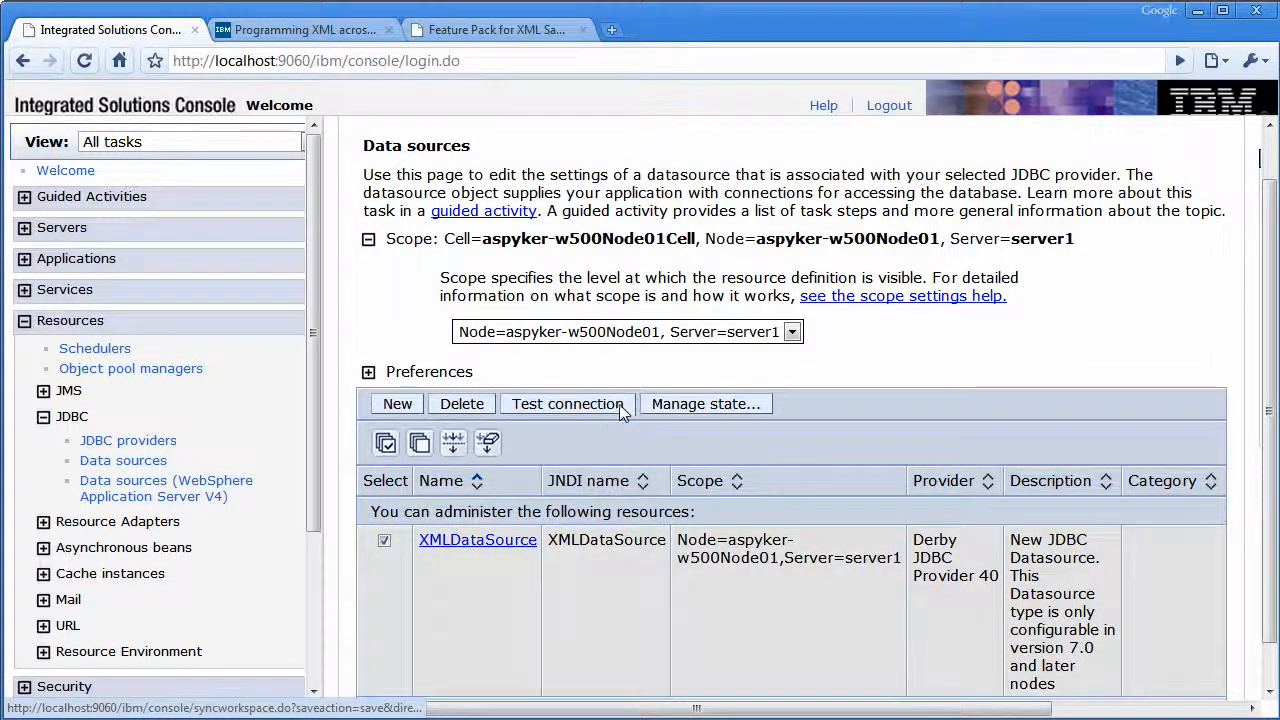
{"action": "left_click", "coordinate": [567, 403]}
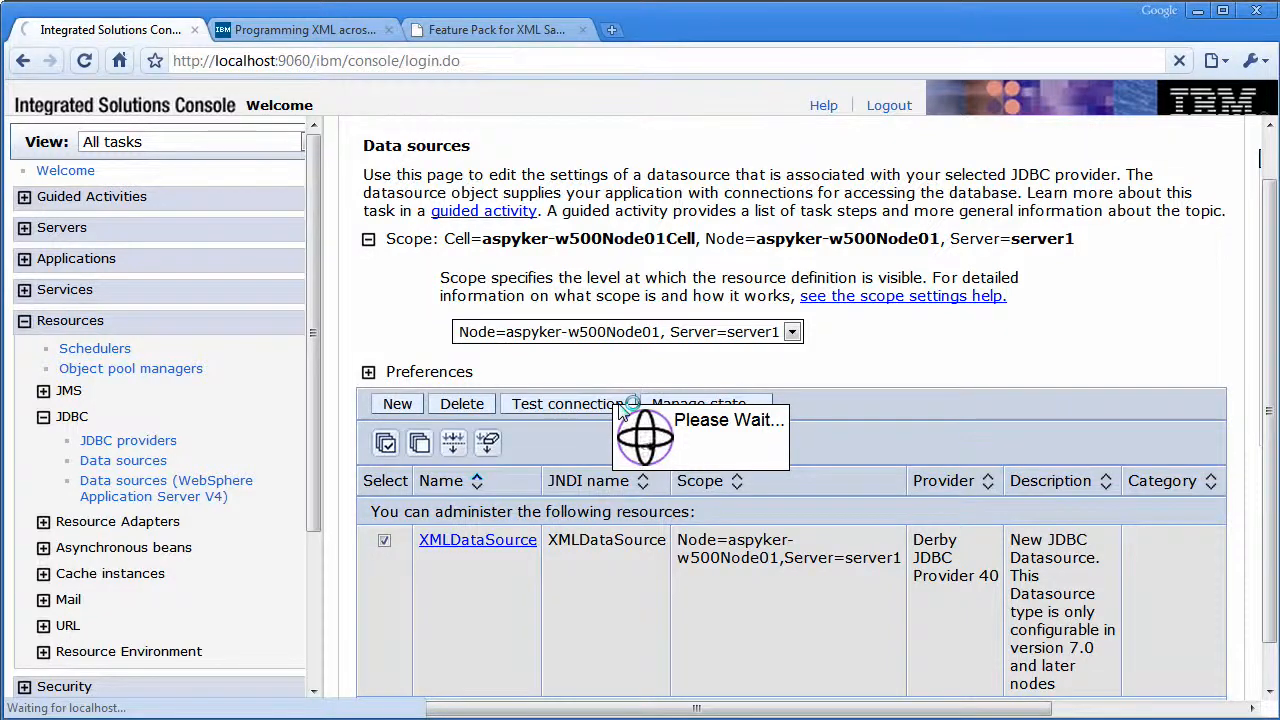
{"action": "left_click", "coordinate": [567, 403]}
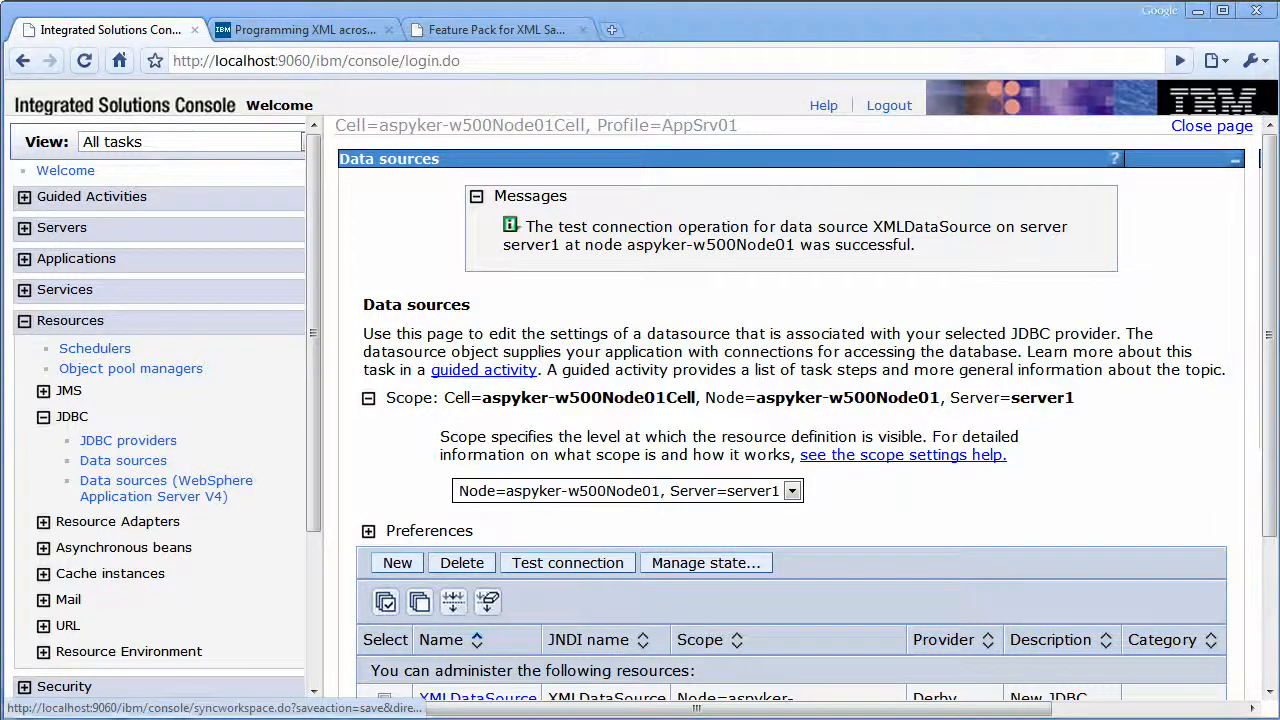
{"action": "mouse_move", "coordinate": [1013, 573]}
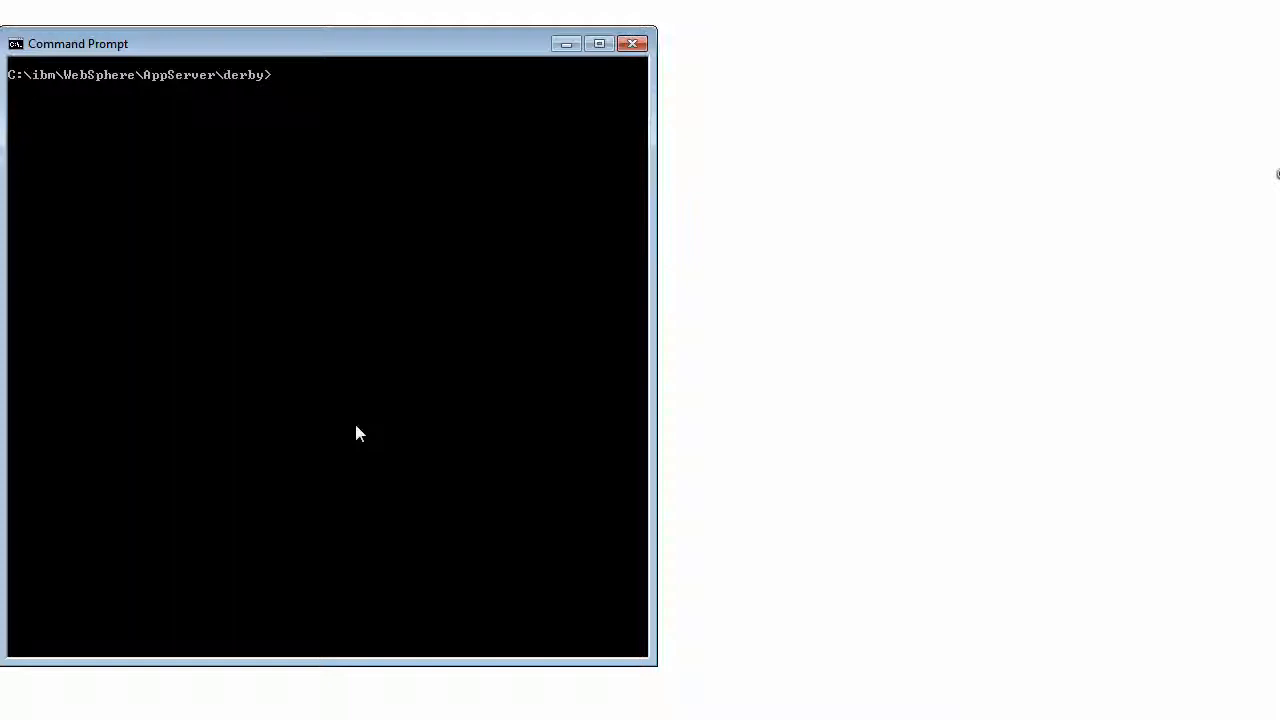
In ij, connect to 'jdbc:derby:TEST' and create SPAMMERS with DOMAINNAME varchar(200) and CONTACTS XML.
{"action": "type", "text": "clear"}
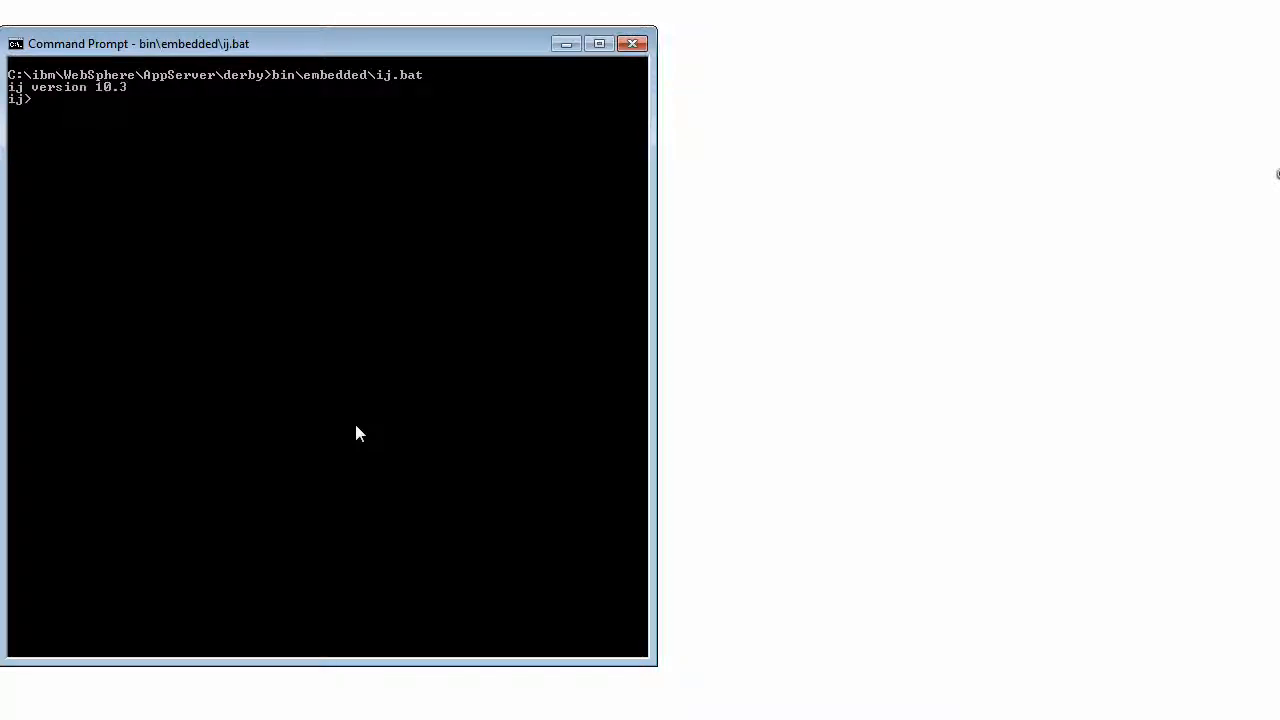
{"action": "type", "text": "connect 'jdbc:derby:TEST';"}
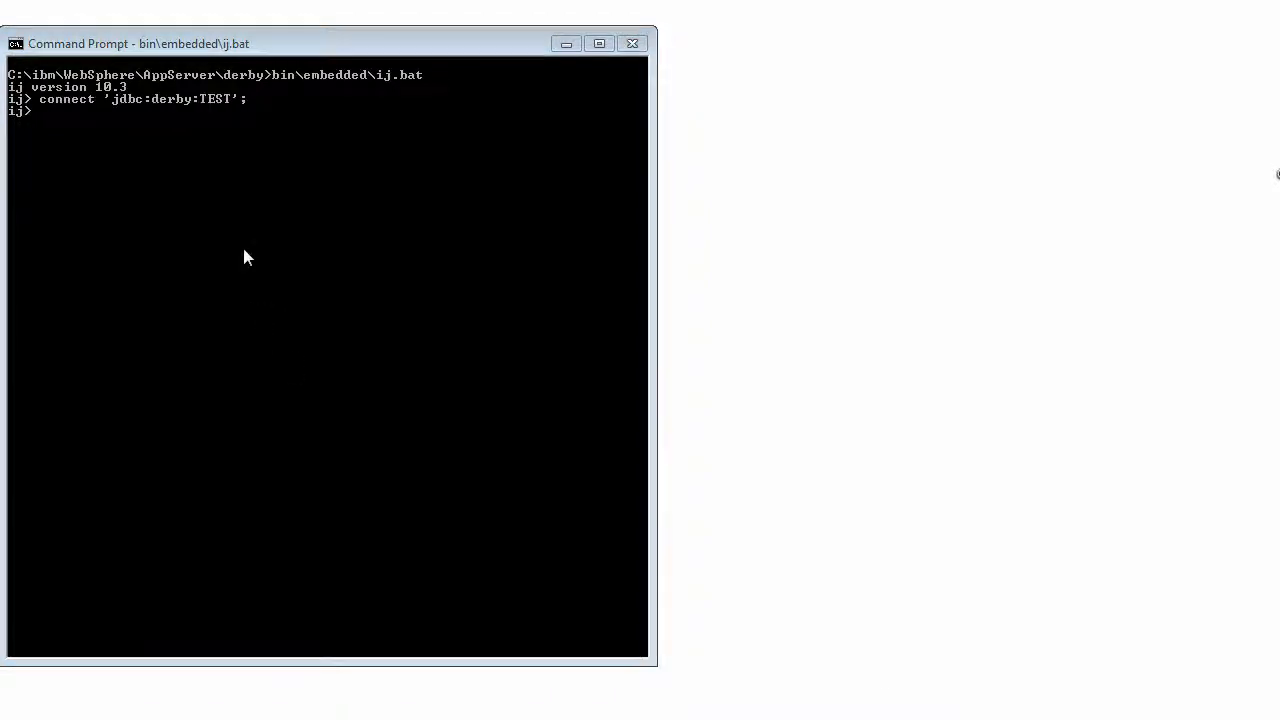
{"action": "type", "text": "create table SPAMMERS ( DOMAINNAME varchar(200), CONTACTS XML)"}
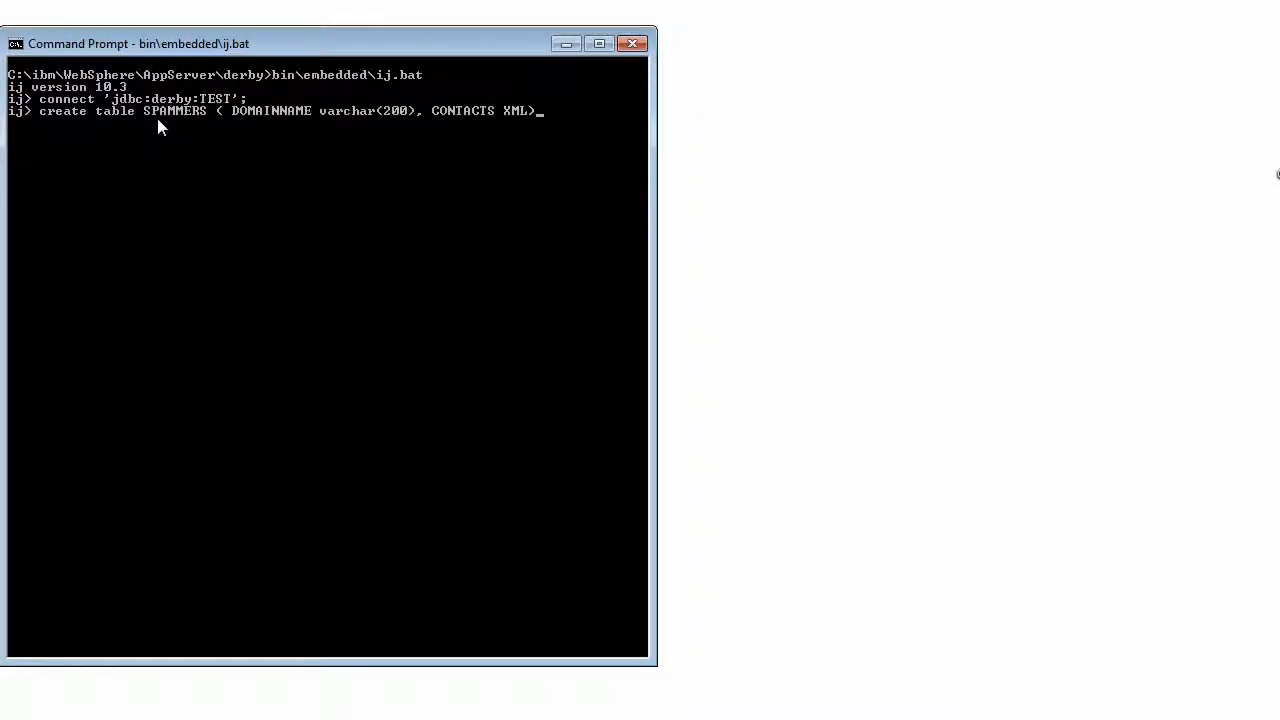
{"action": "key", "text": "enter"}
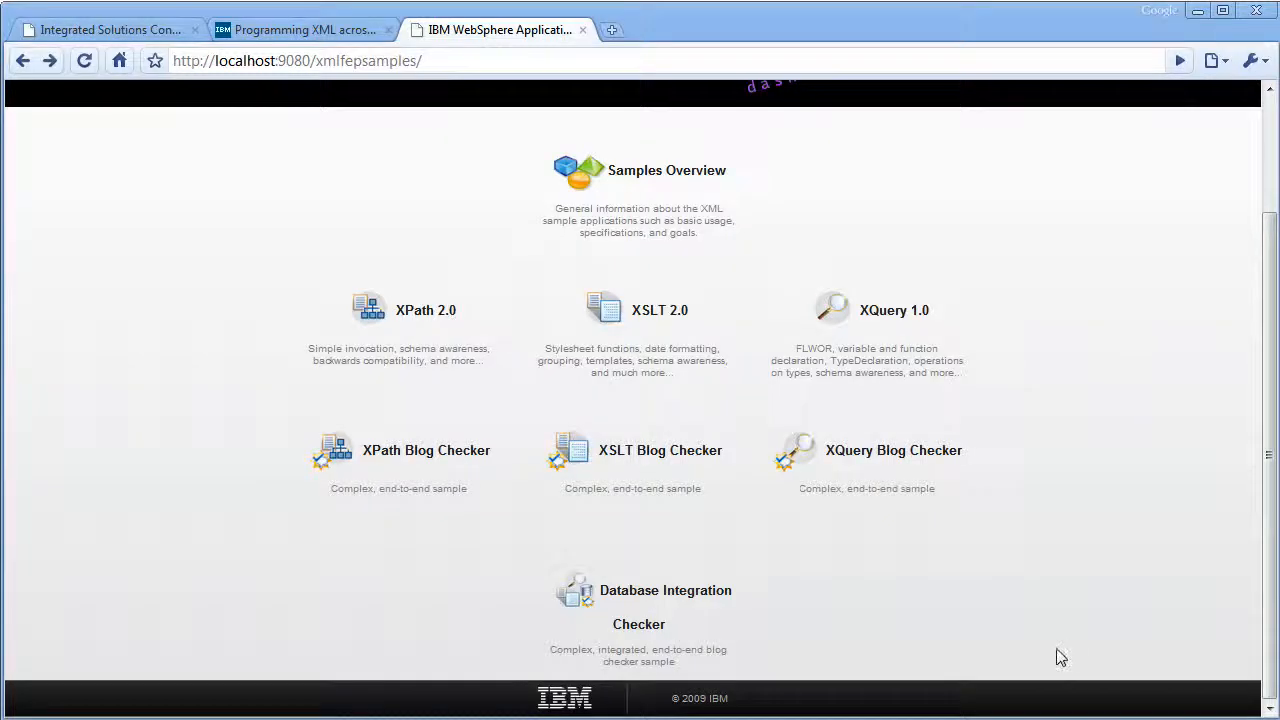
Open the Database Integration Checker sample and scroll to the spammer database section.
{"action": "left_click", "coordinate": [638, 590]}
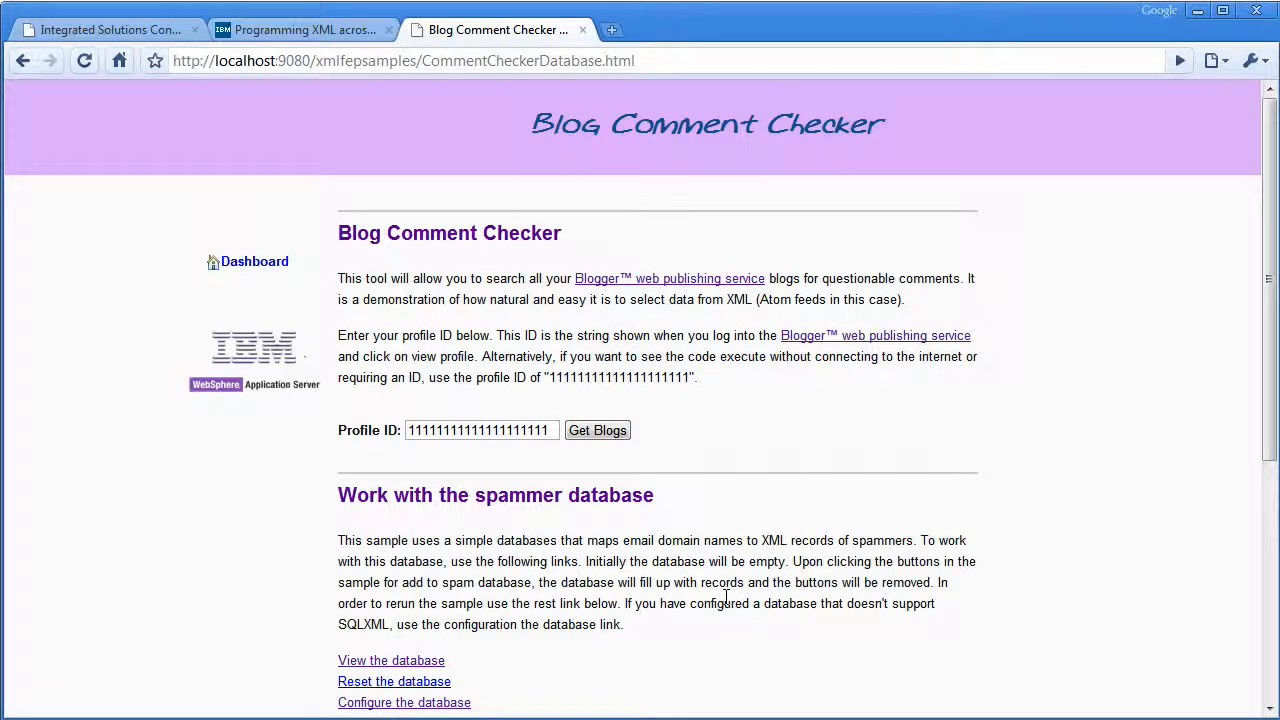
{"action": "mouse_move", "coordinate": [735, 473]}
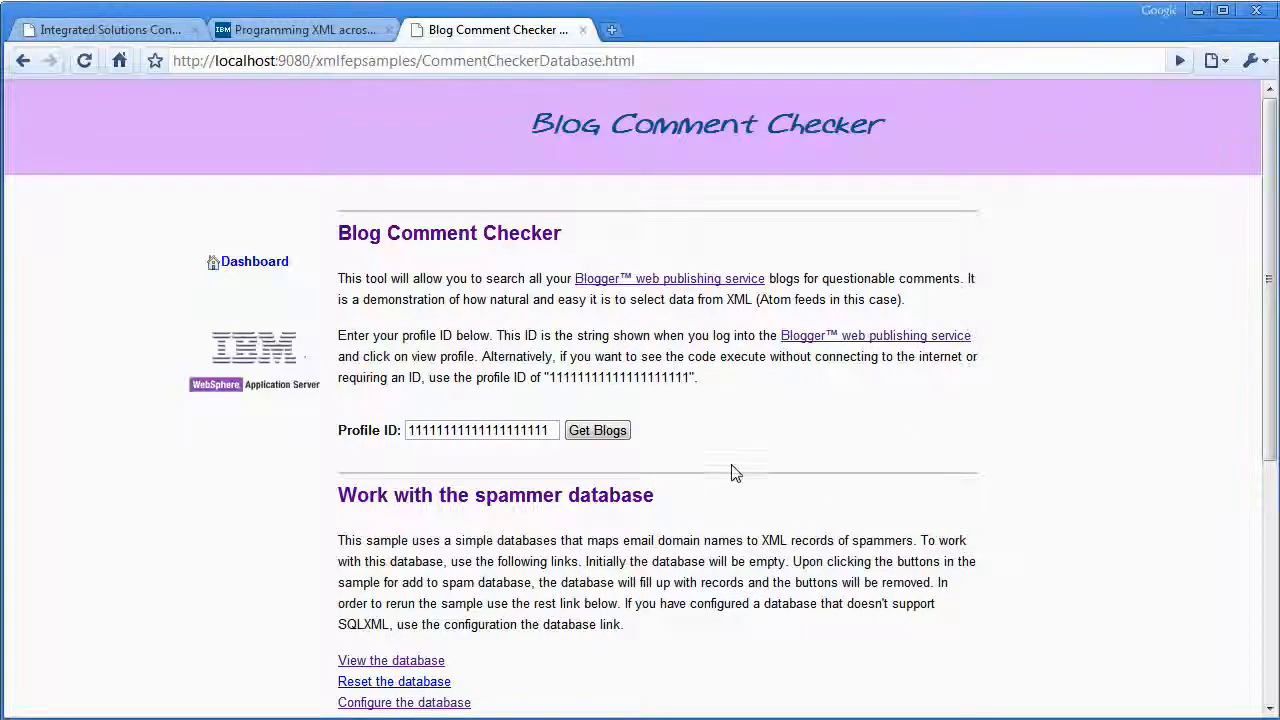
{"action": "scroll", "scroll_direction": "down", "scroll_amount": 3}
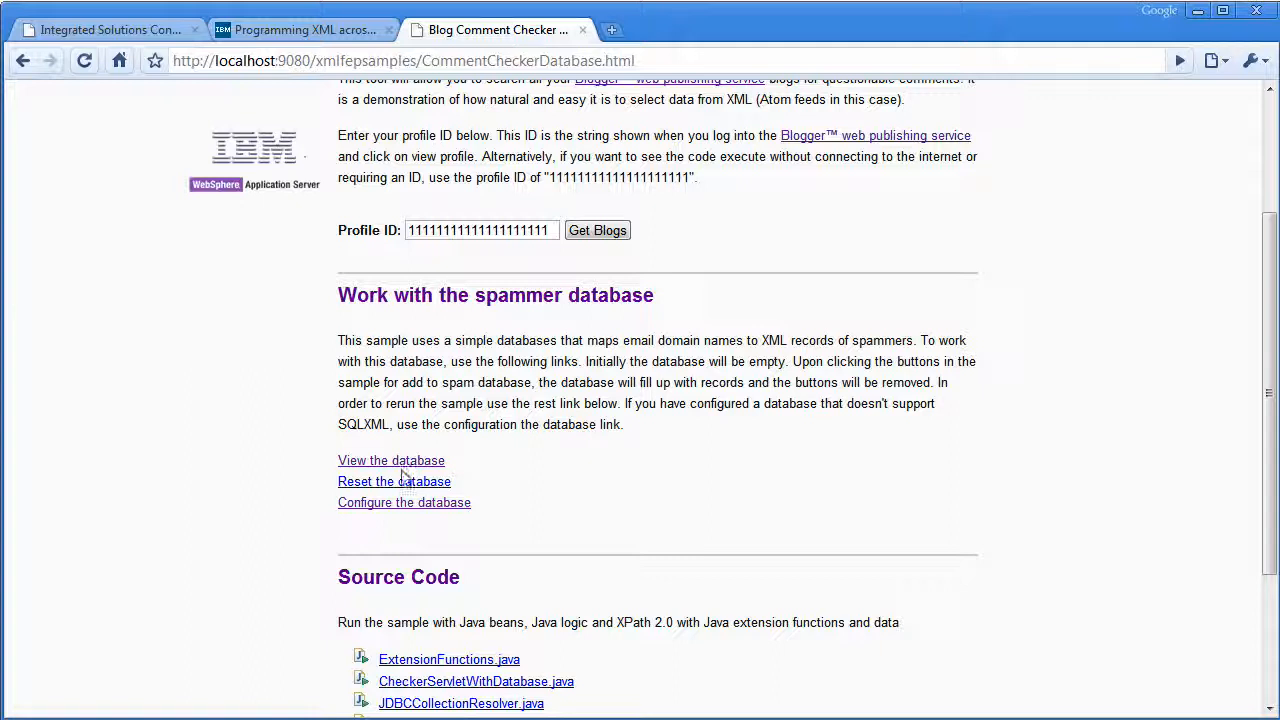
{"action": "left_click", "coordinate": [391, 460]}
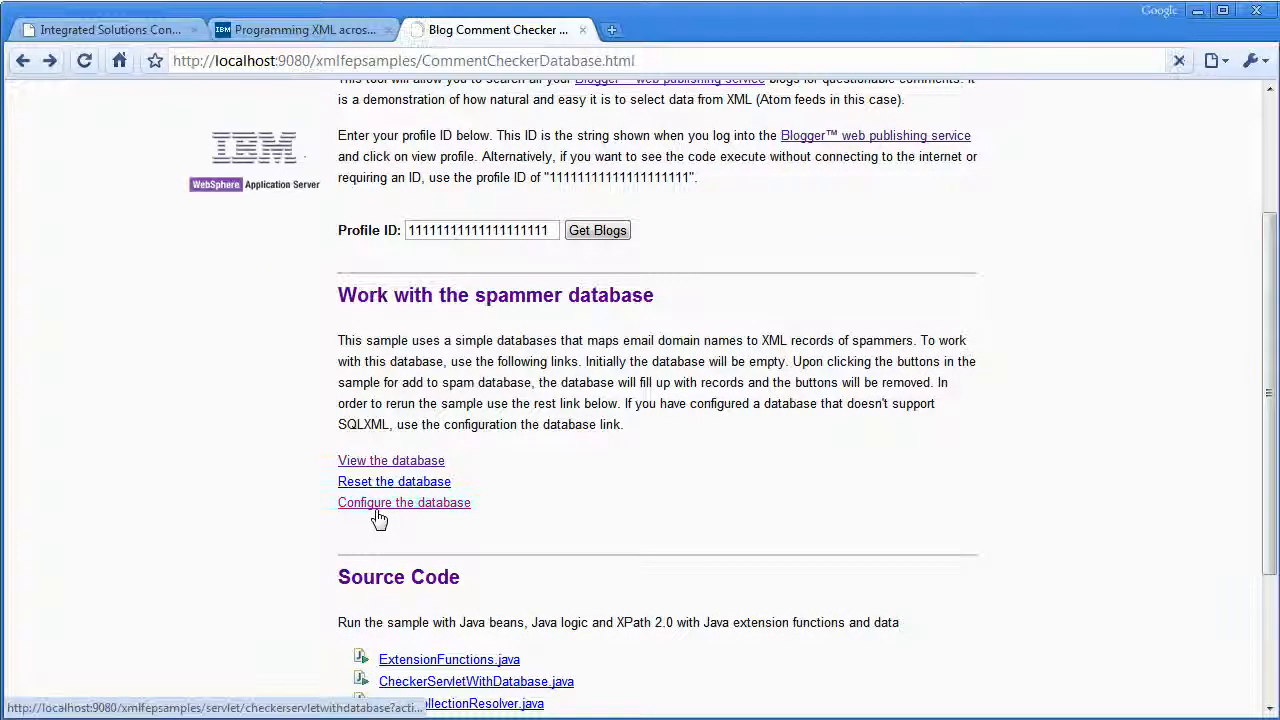
Uncheck Supports SQLXML, update the database configuration, and go back.
{"action": "left_click", "coordinate": [404, 502]}
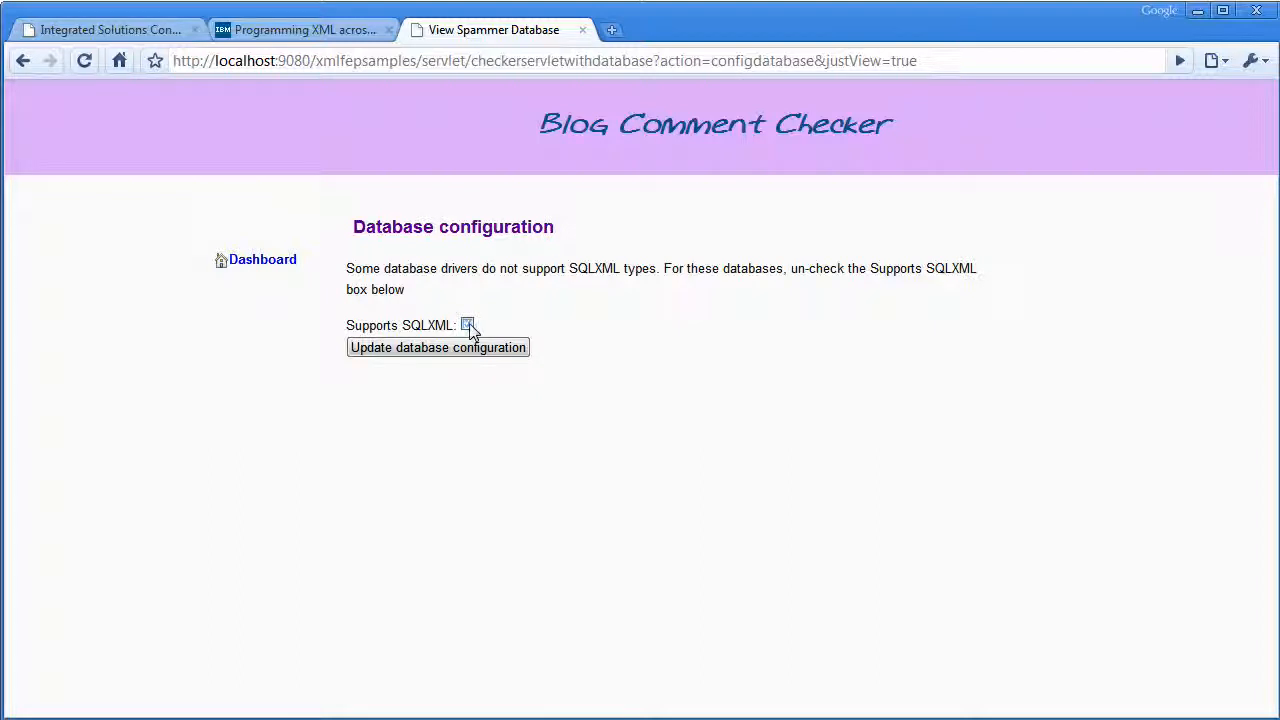
{"action": "left_click", "coordinate": [467, 324]}
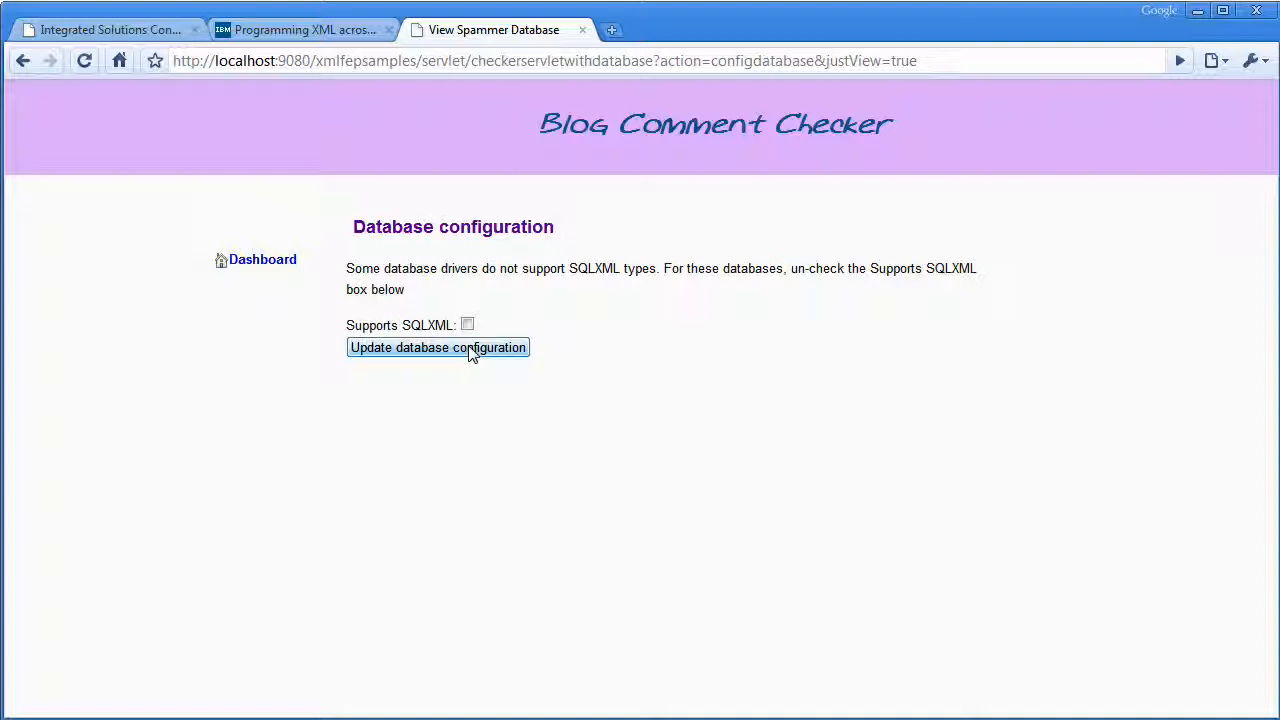
{"action": "left_click", "coordinate": [437, 347]}
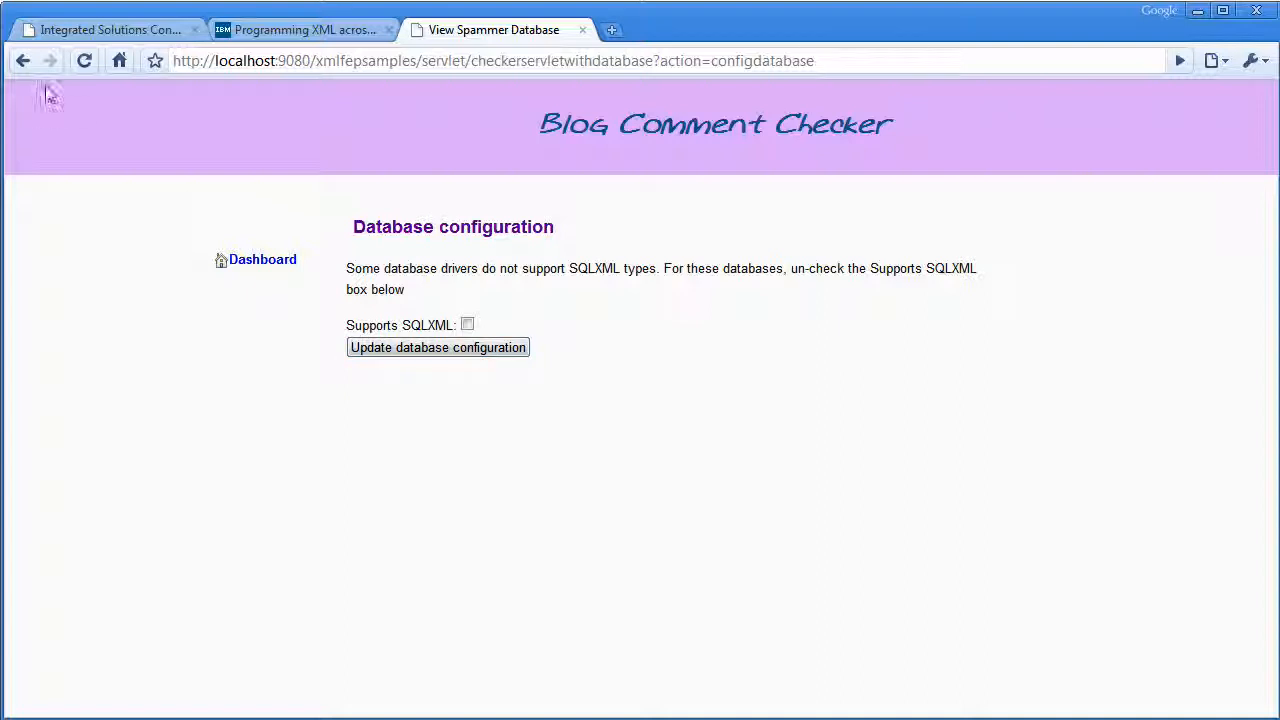
{"action": "left_click", "coordinate": [24, 60]}
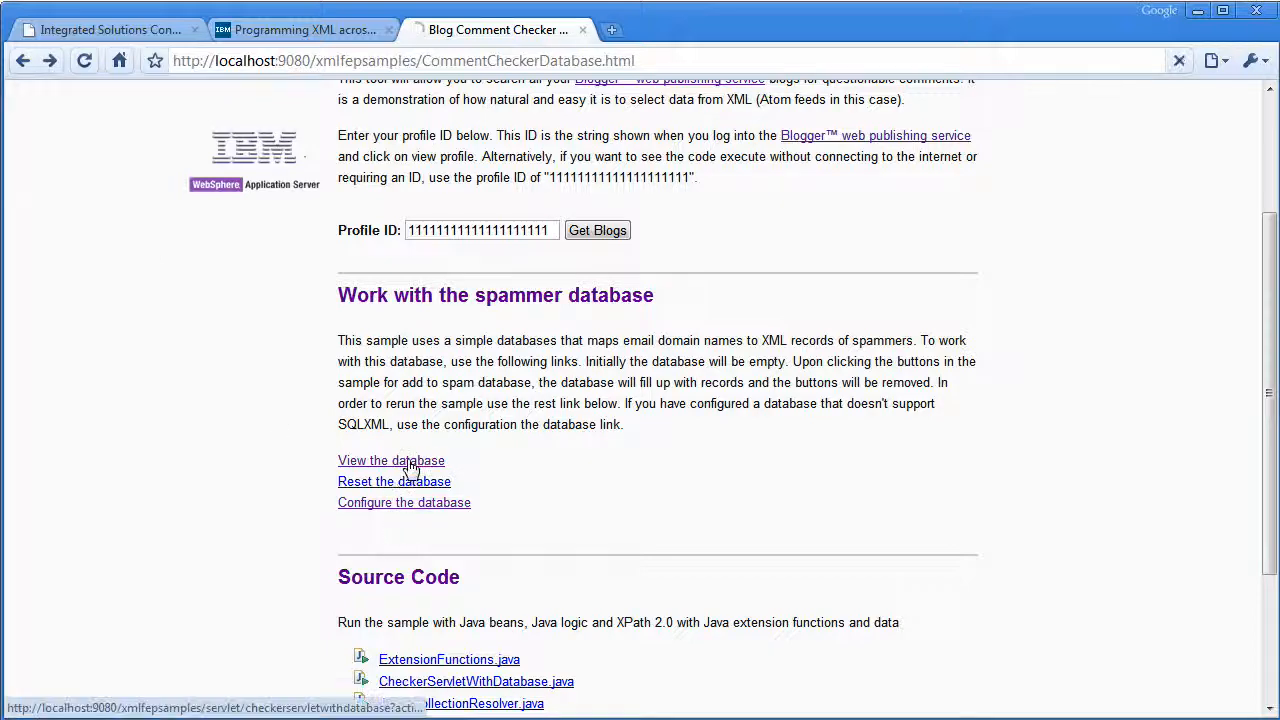
{"action": "left_click", "coordinate": [390, 460]}
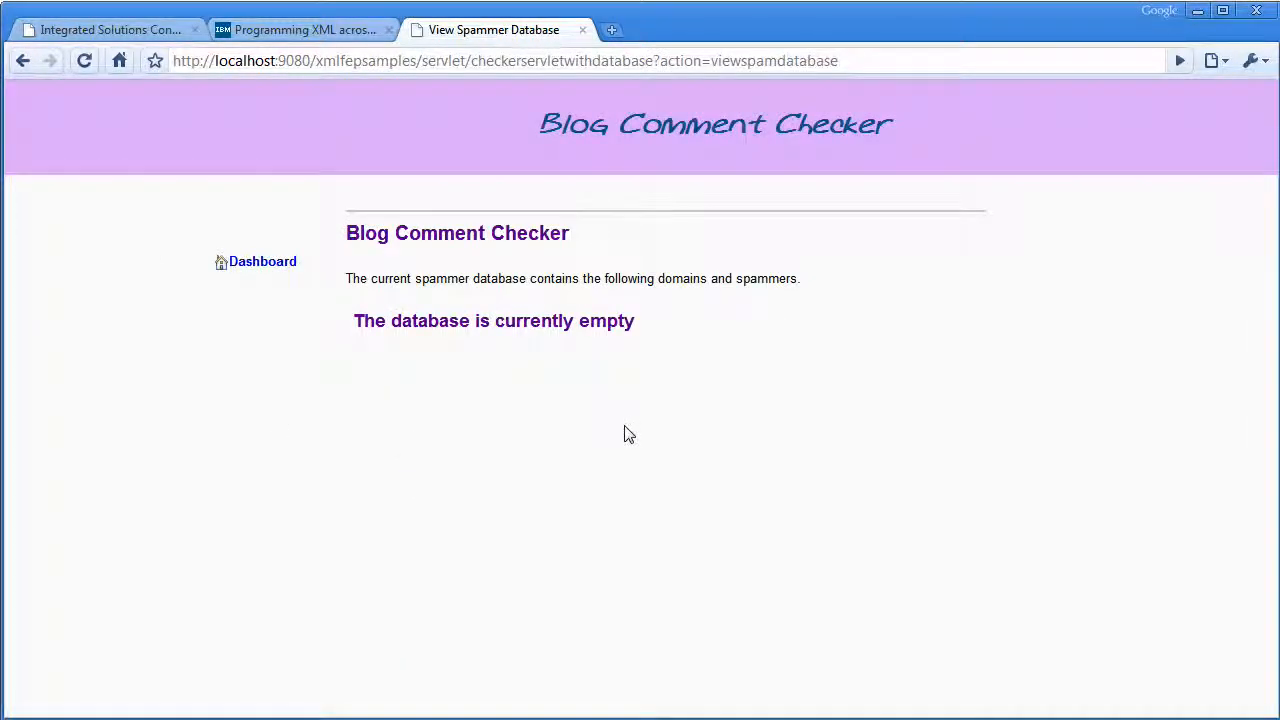
{"action": "left_click", "coordinate": [23, 61]}
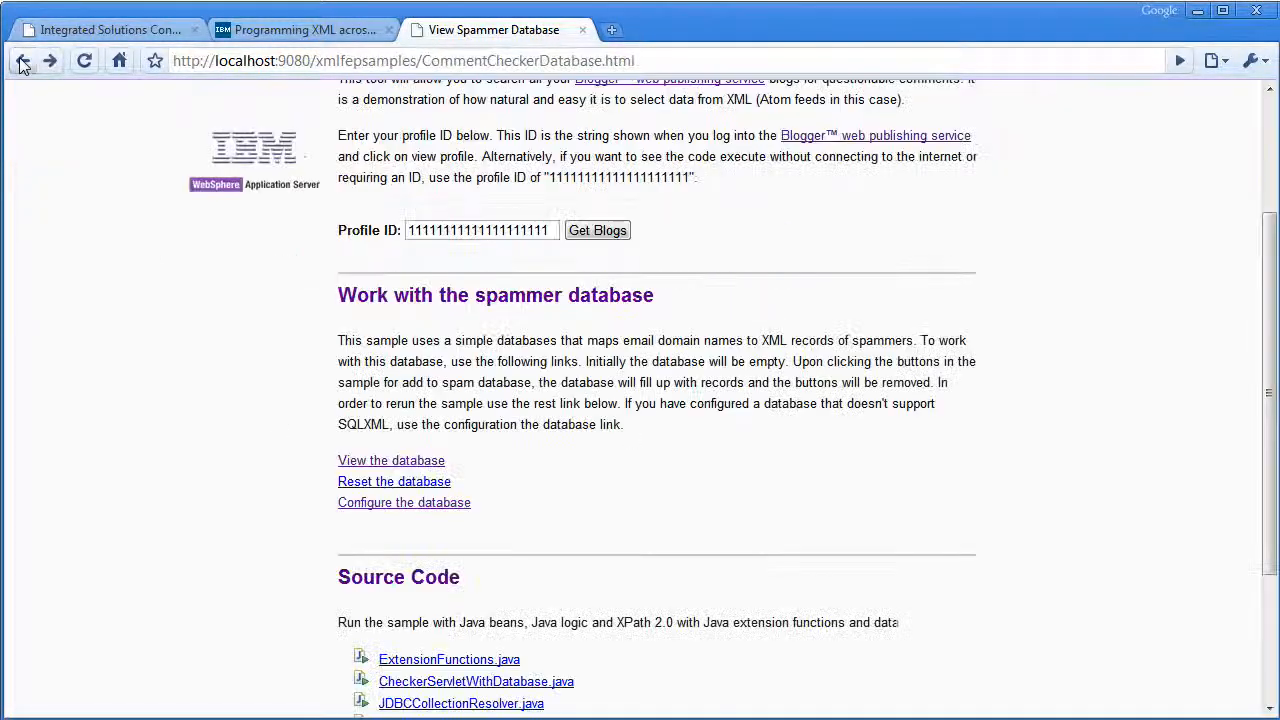
{"action": "left_click", "coordinate": [597, 230]}
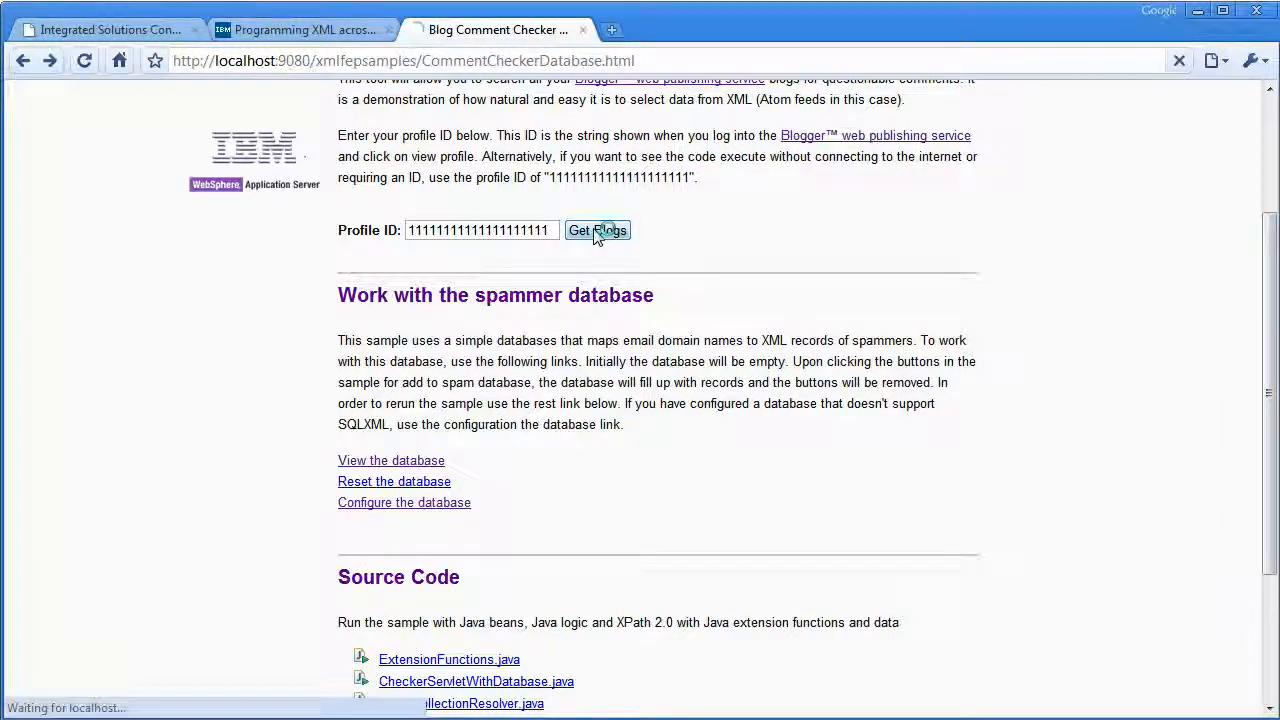
{"action": "left_click", "coordinate": [597, 230]}
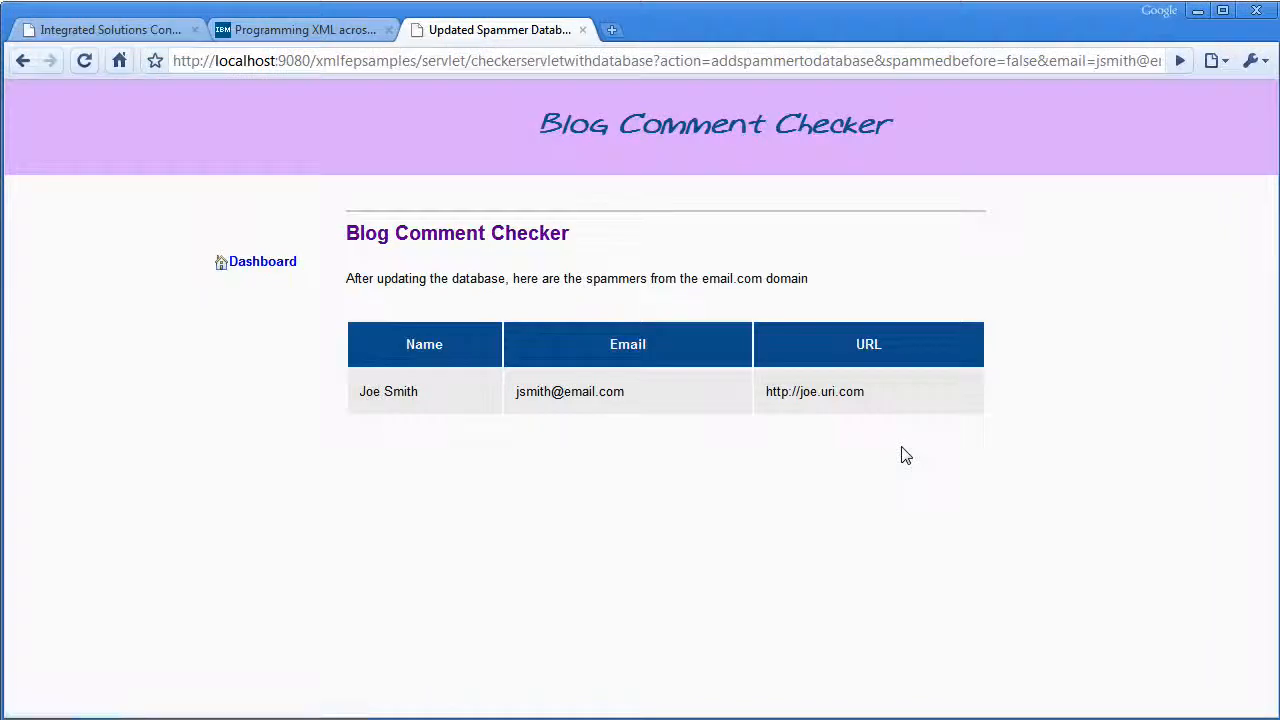
{"action": "left_click", "coordinate": [23, 61]}
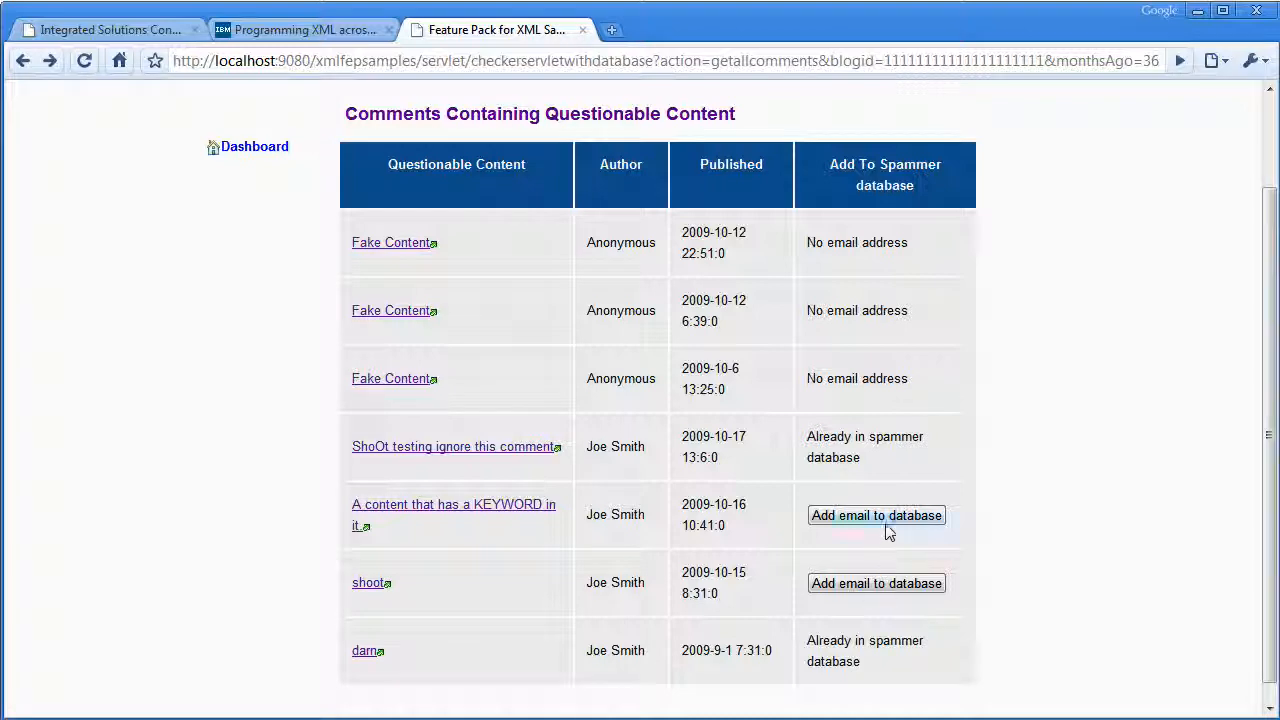
Add the remaining Joe Smith comment's email to the spammer database.
{"action": "left_click", "coordinate": [876, 515]}
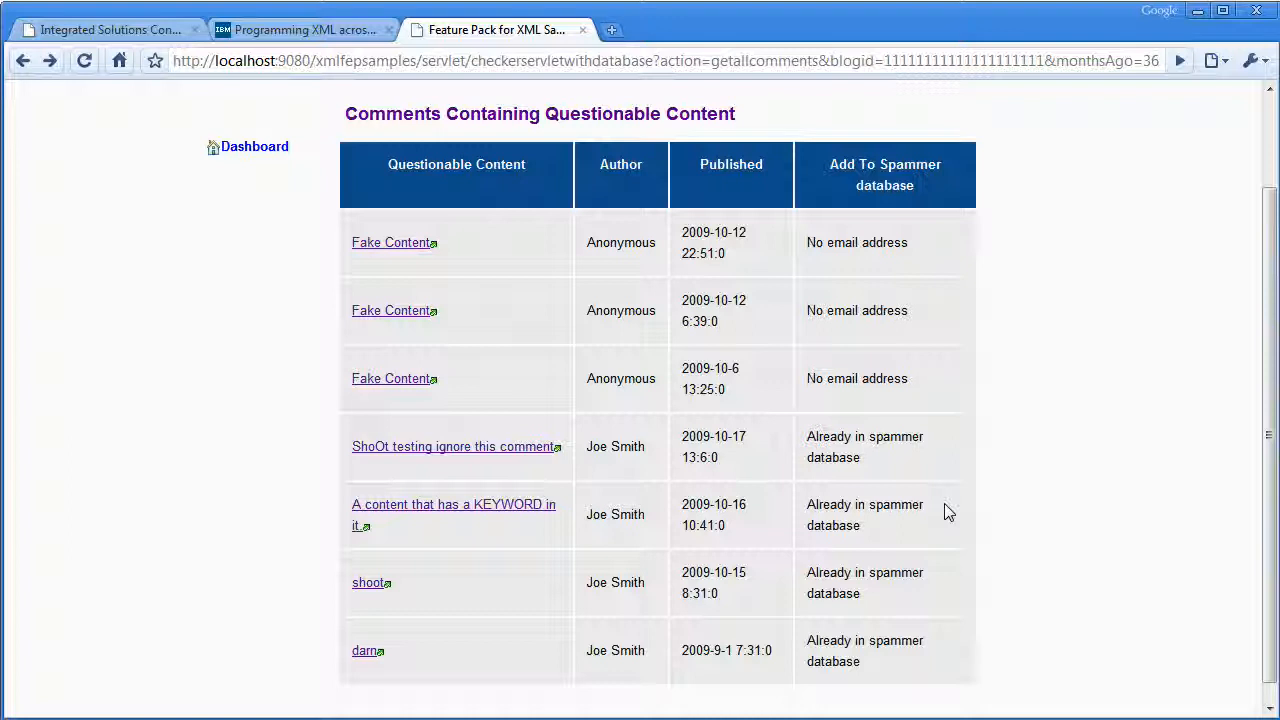
{"action": "mouse_move", "coordinate": [110, 29]}
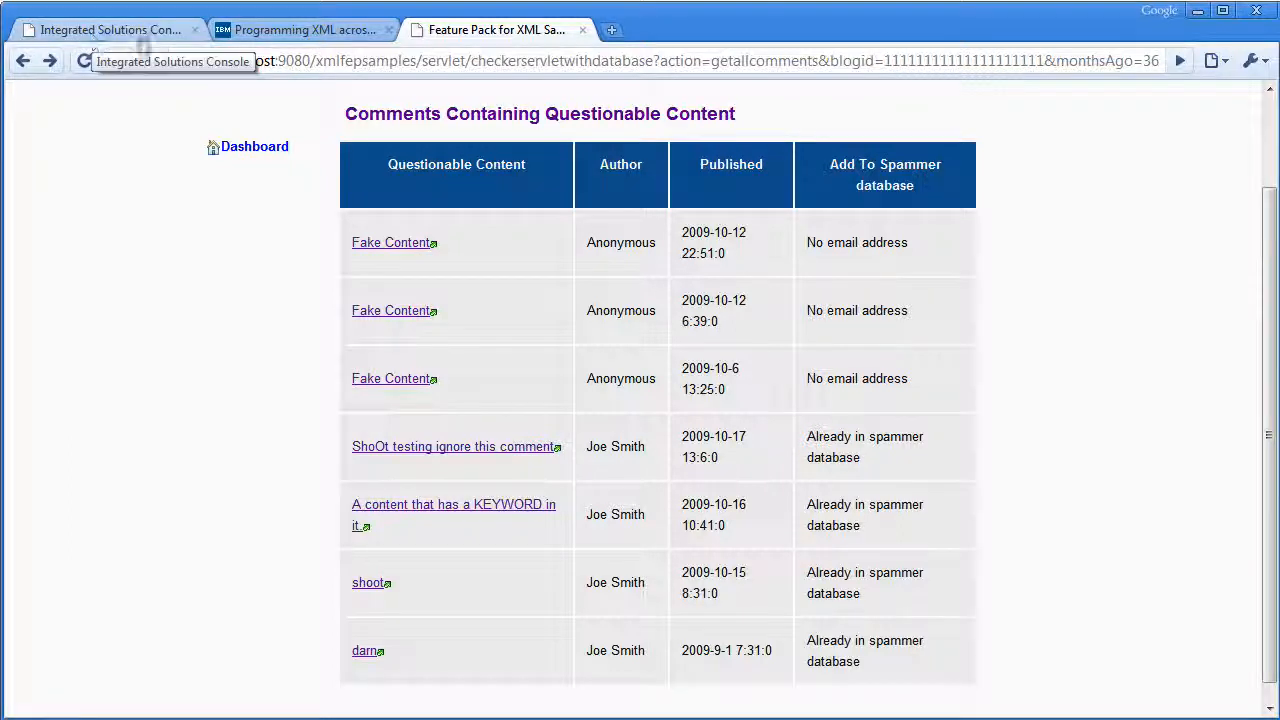
Switch to the 'Programming XML across tiers' article tab showing the blog checker database example.
{"action": "left_click", "coordinate": [300, 29]}
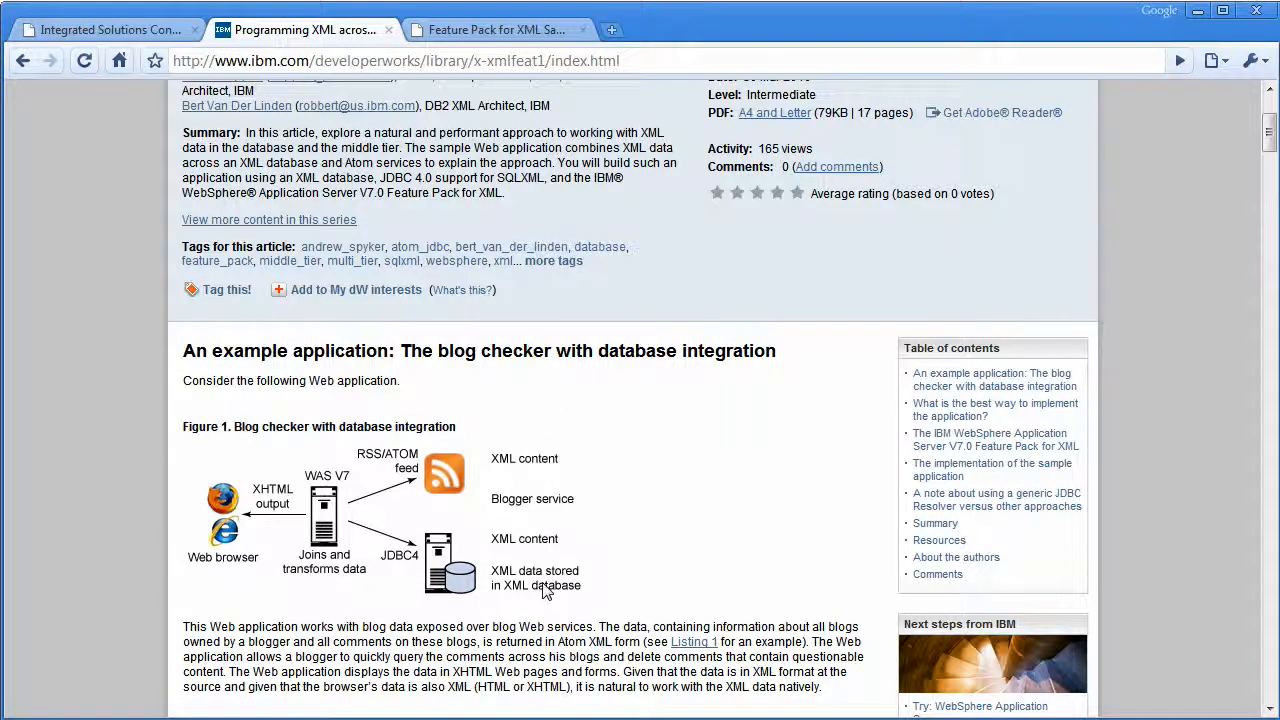
{"action": "mouse_move", "coordinate": [437, 545]}
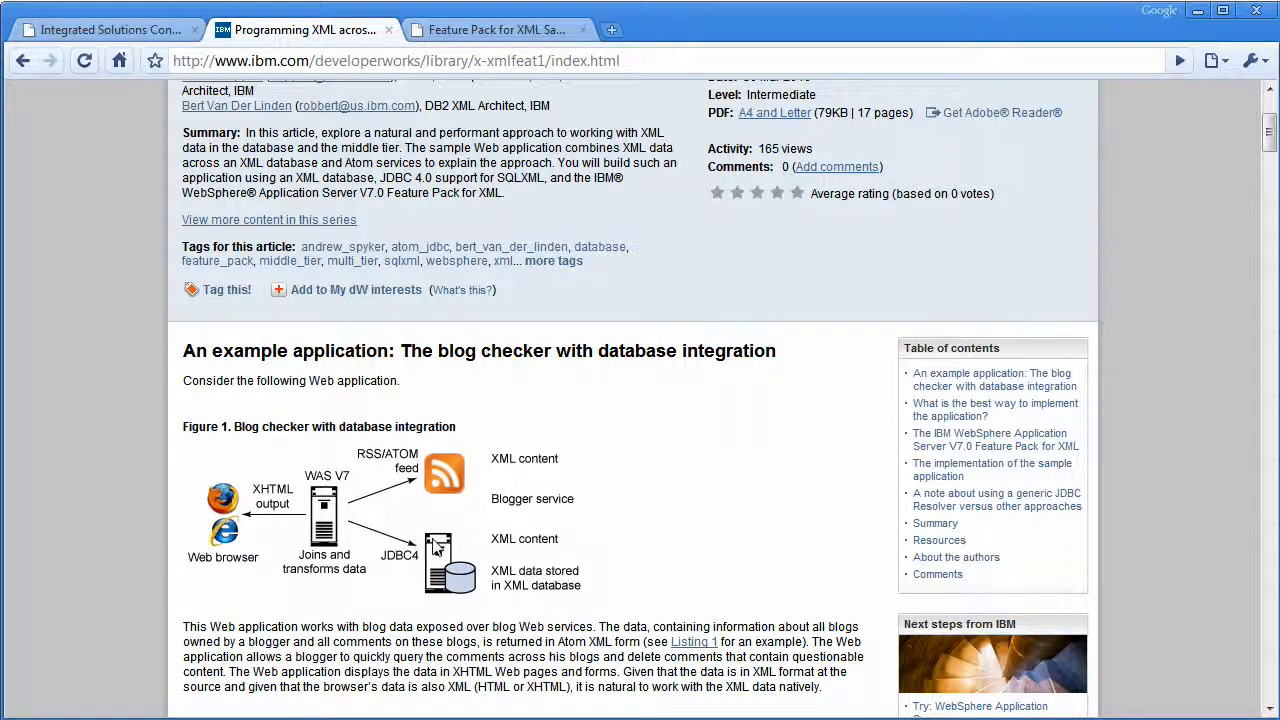